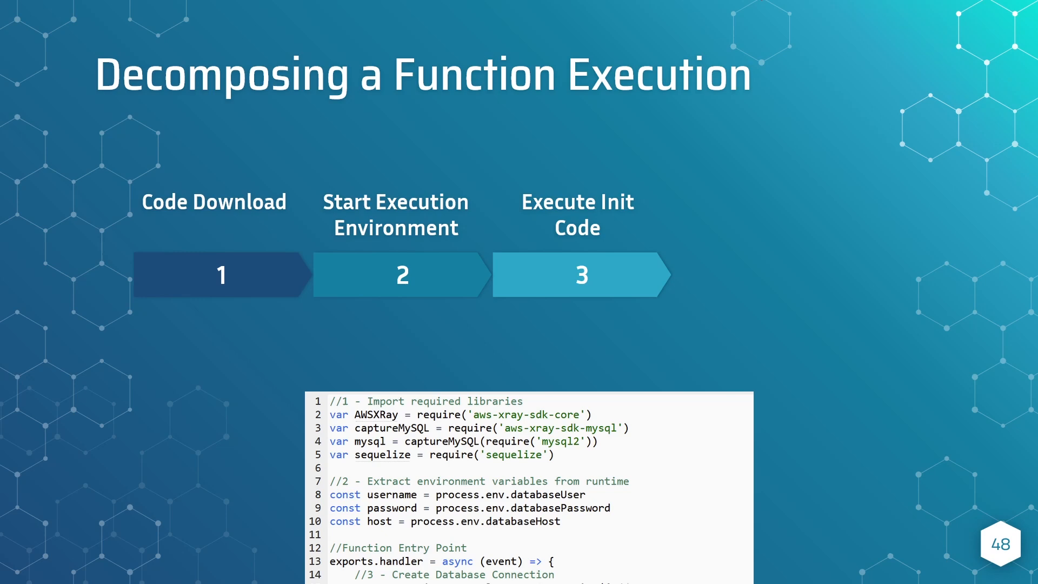
pyautogui.moveTo(493, 432)
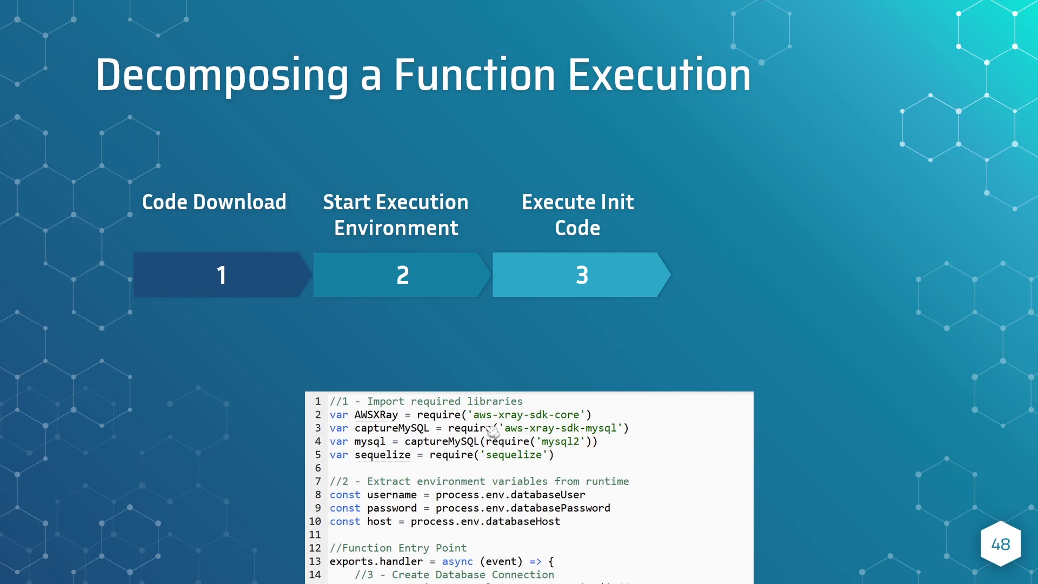
pyautogui.moveTo(337, 461)
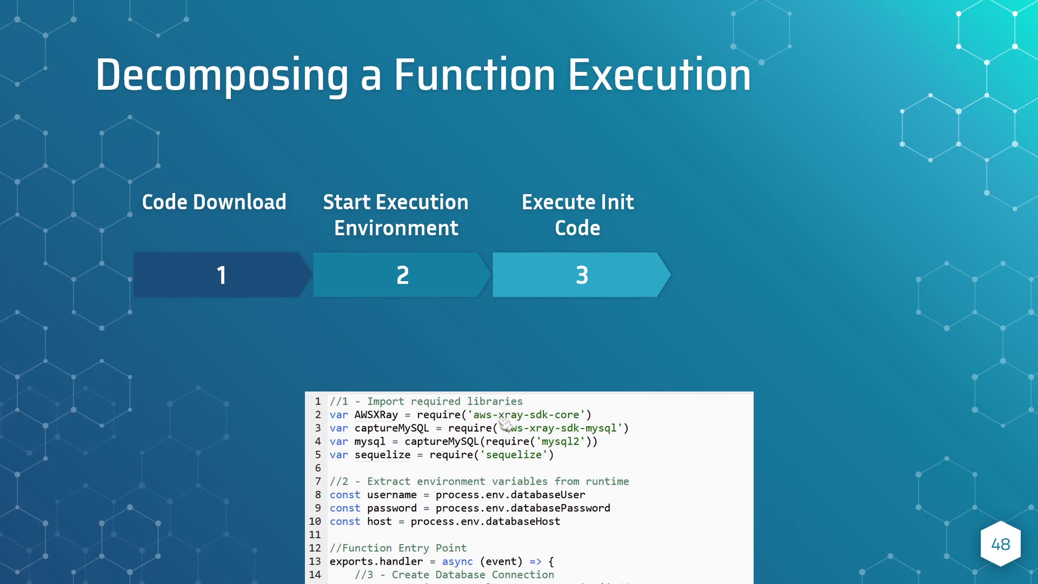
pyautogui.moveTo(542, 431)
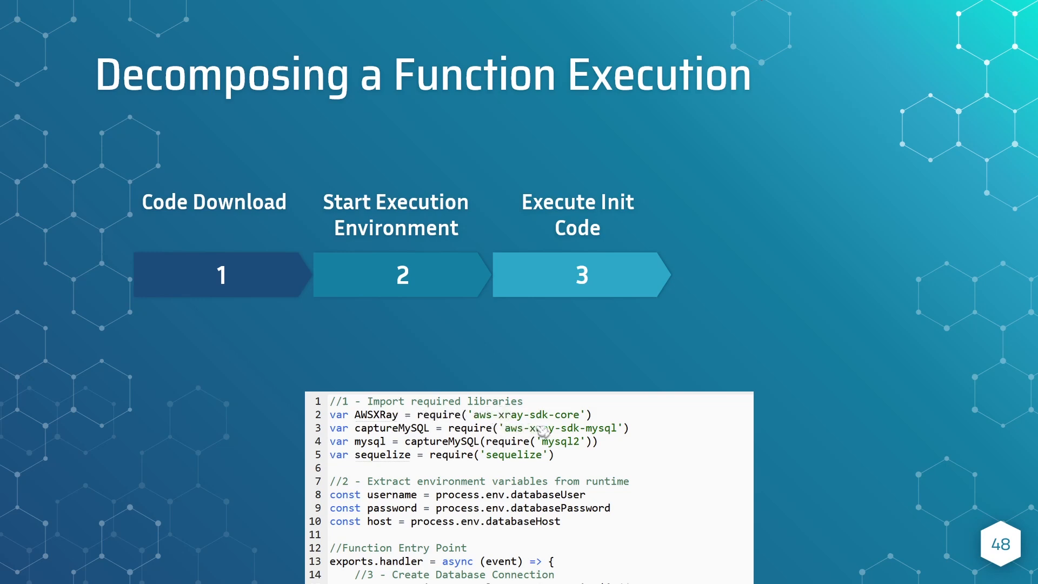
pyautogui.moveTo(580, 442)
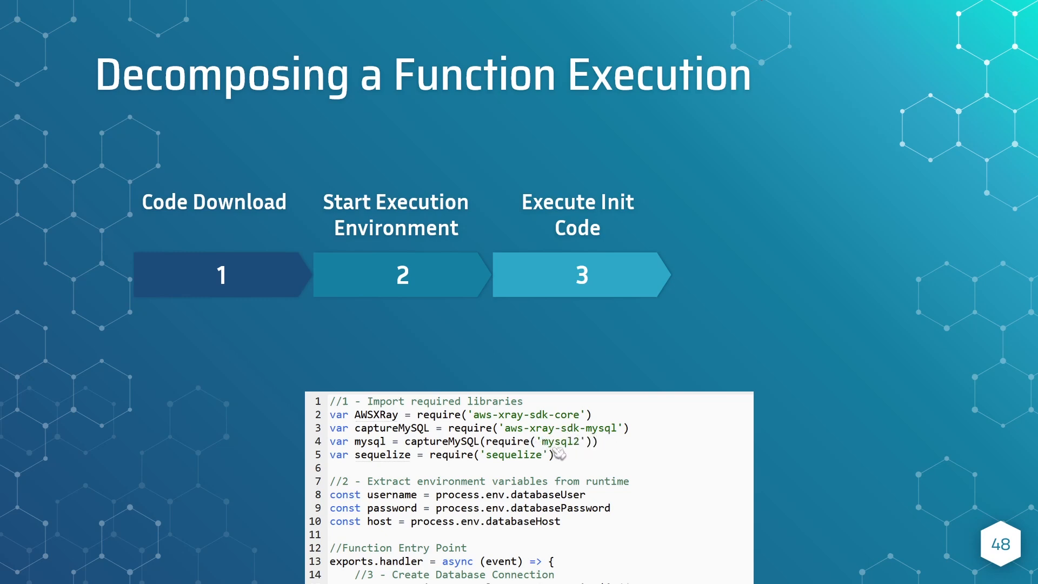
pyautogui.moveTo(496, 467)
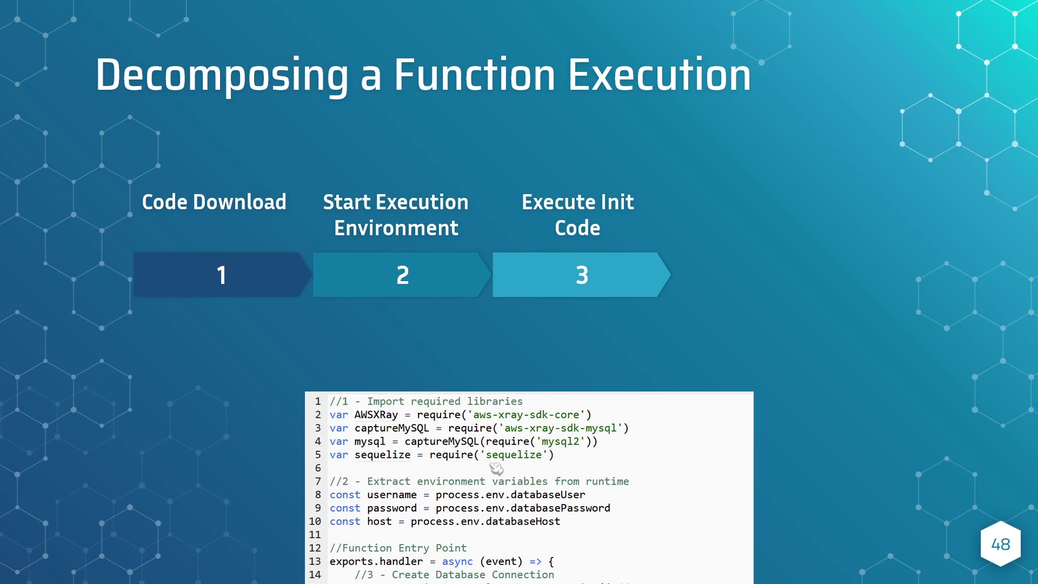
pyautogui.moveTo(533, 468)
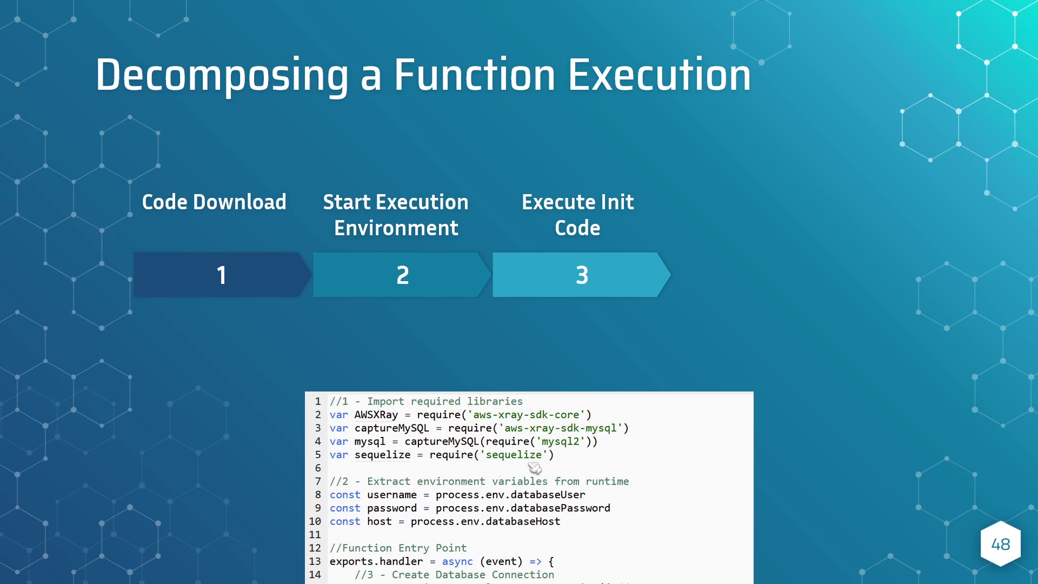
pyautogui.moveTo(472, 497)
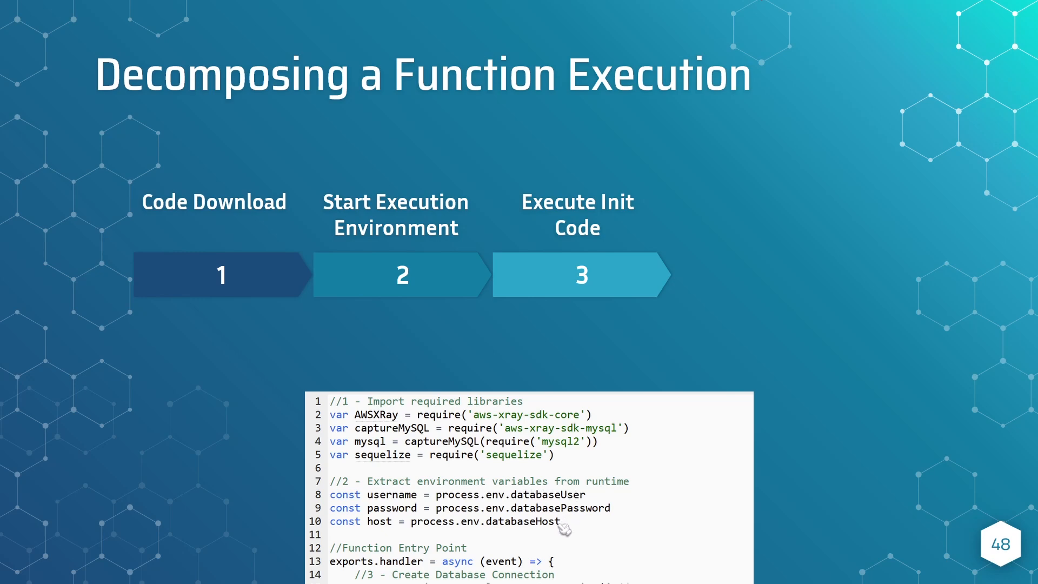
pyautogui.moveTo(407, 509)
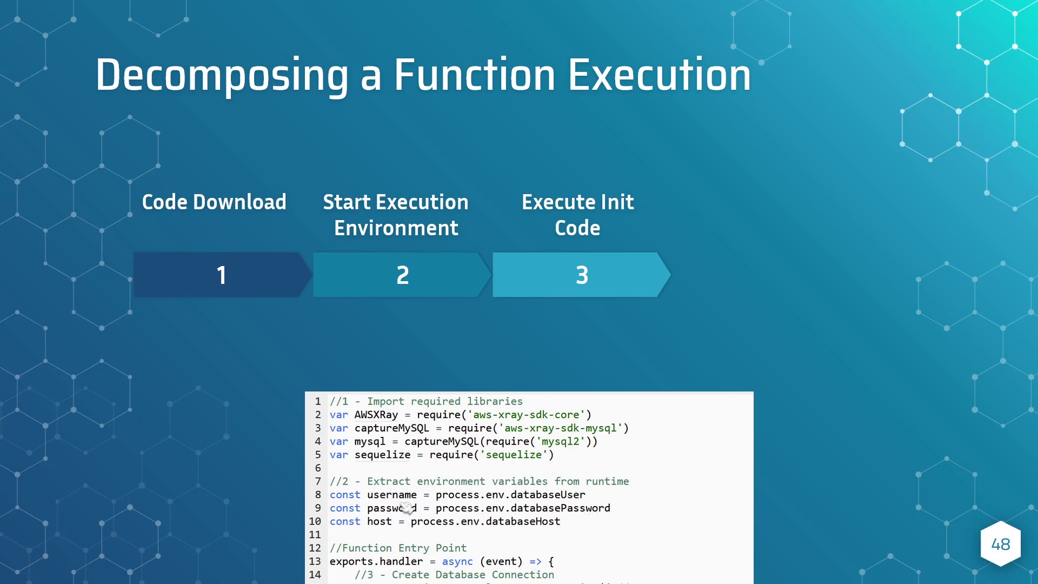
pyautogui.moveTo(481, 533)
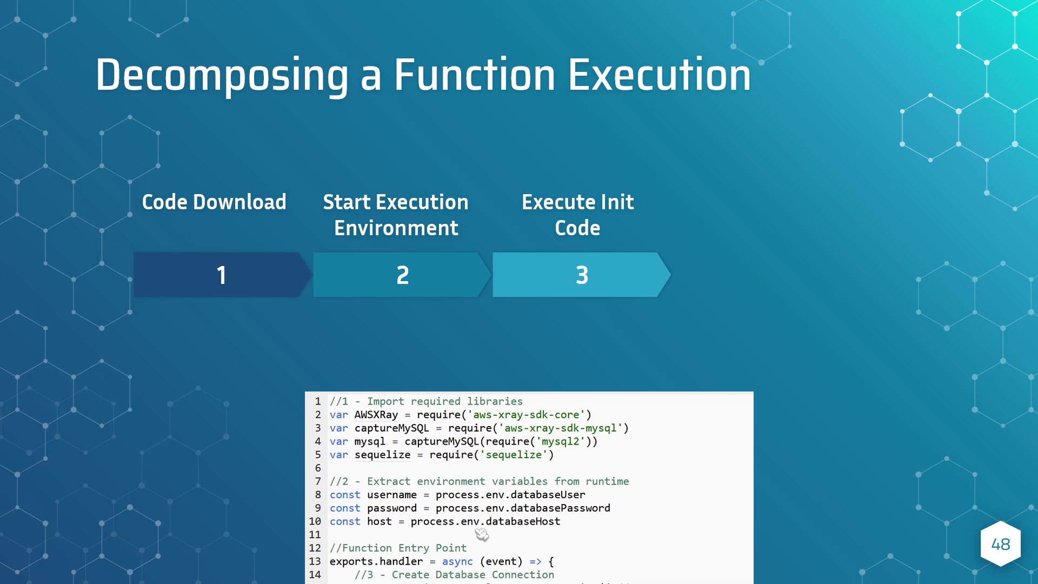
pyautogui.moveTo(429, 575)
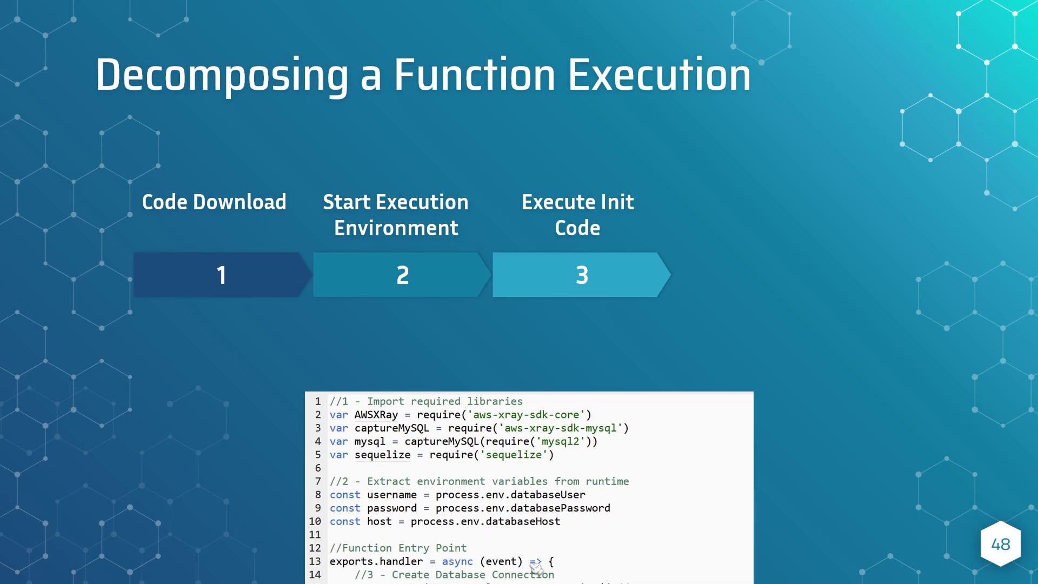
pyautogui.moveTo(404, 570)
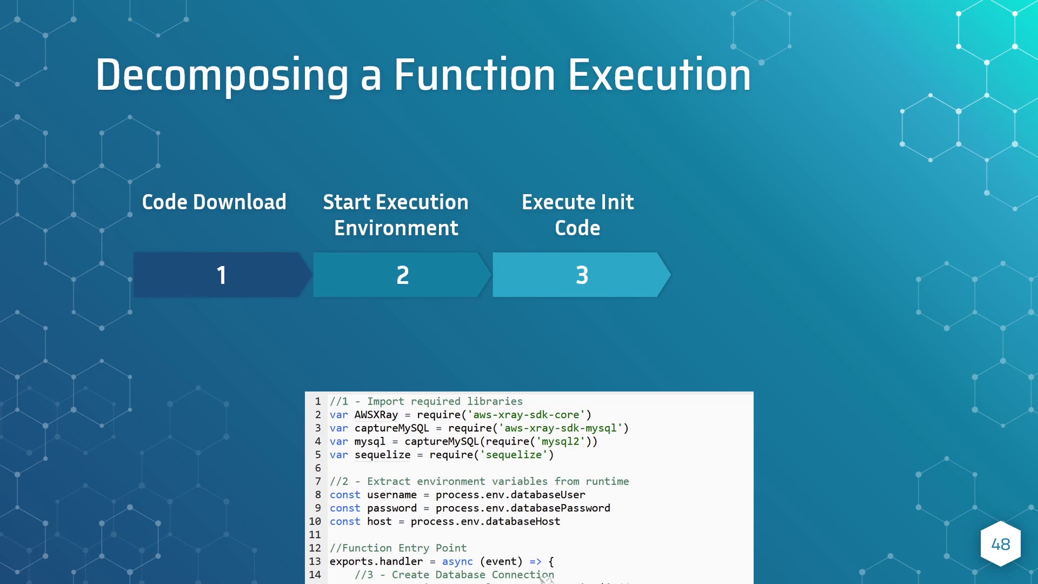
pyautogui.moveTo(605, 573)
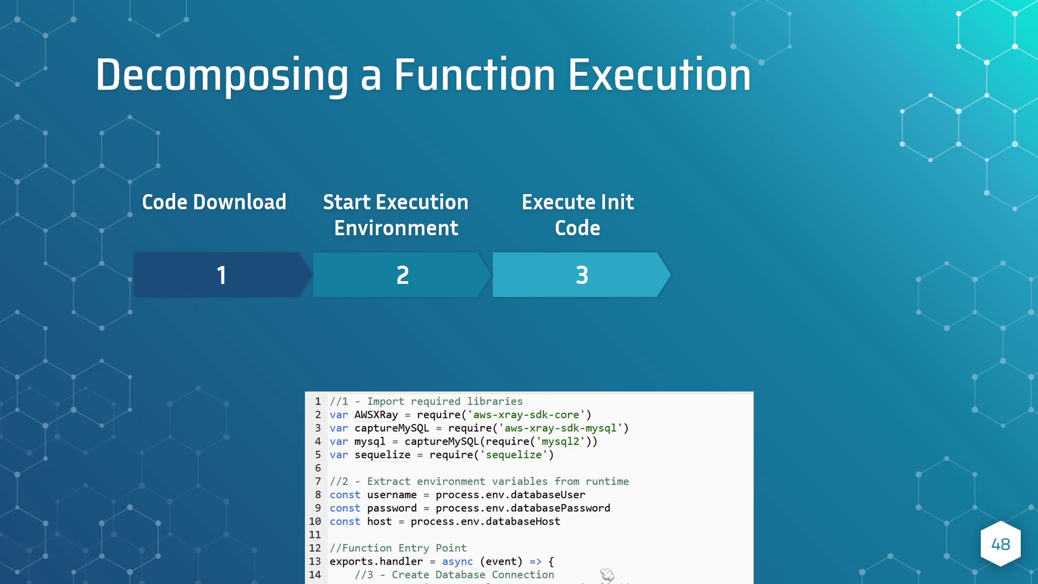
pyautogui.moveTo(593, 415)
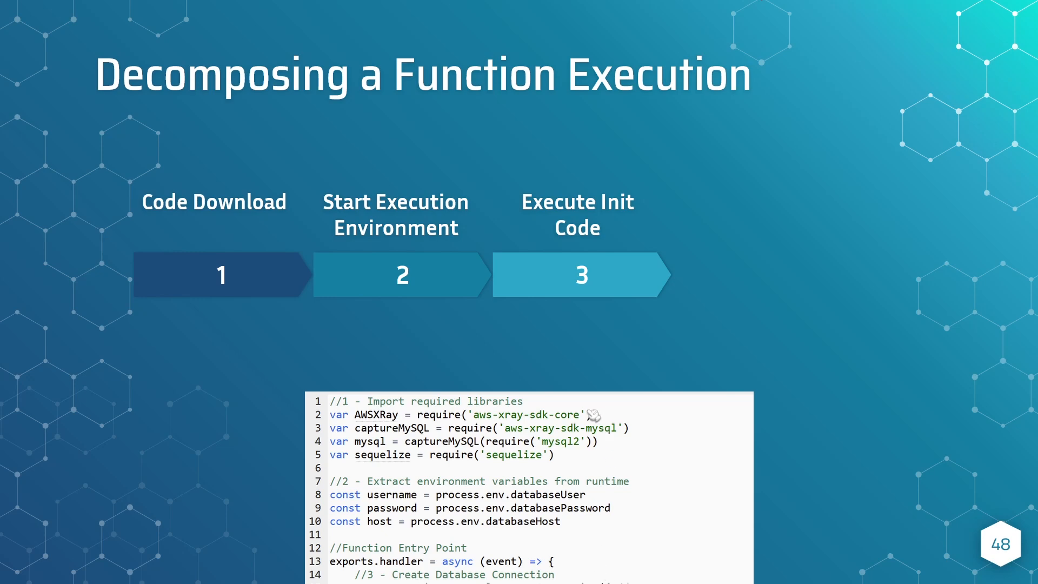
pyautogui.moveTo(285, 456)
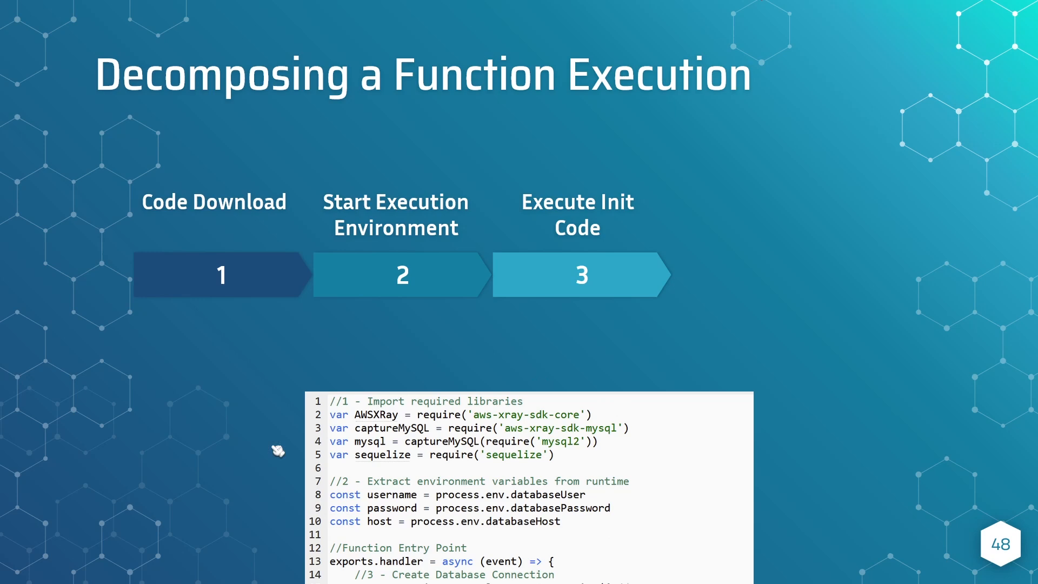
pyautogui.moveTo(375, 548)
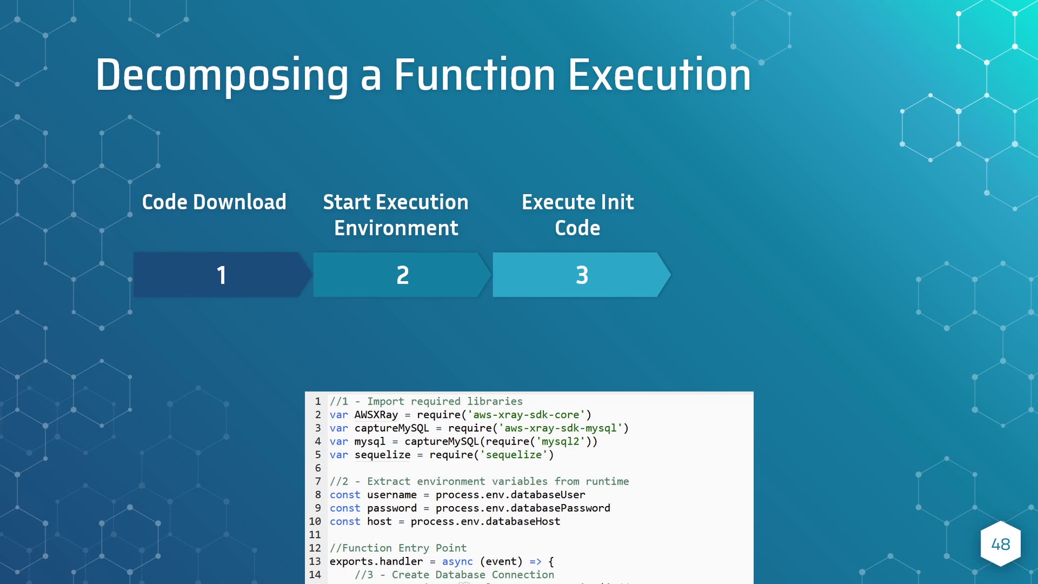
pyautogui.moveTo(565, 465)
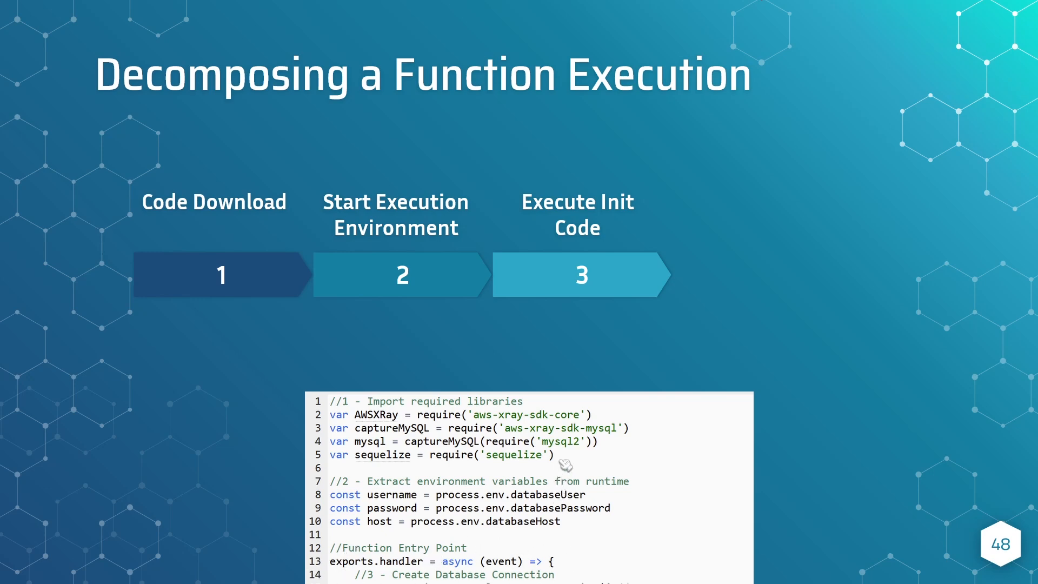
pyautogui.moveTo(552, 459)
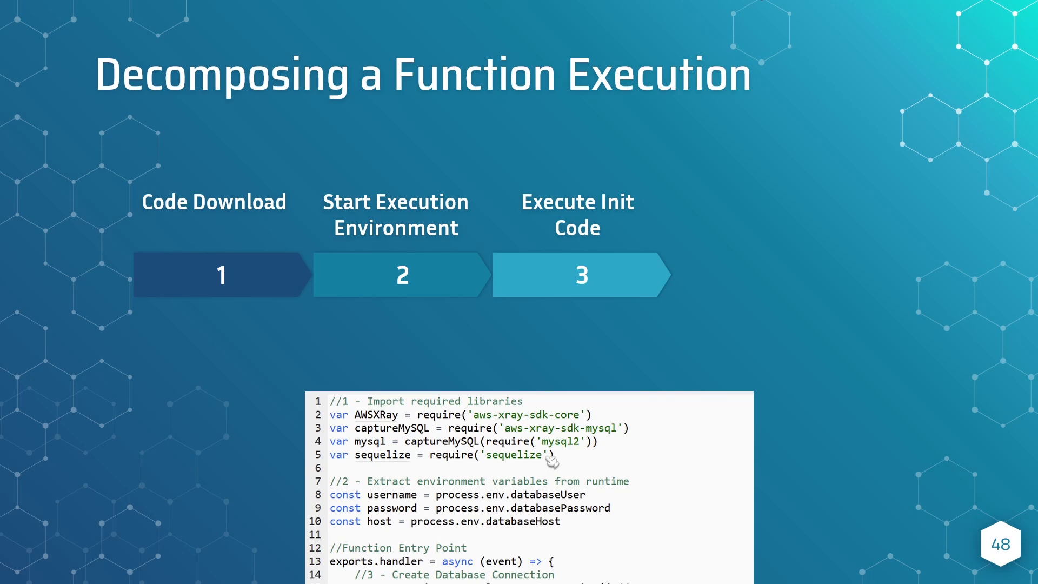
pyautogui.moveTo(565, 462)
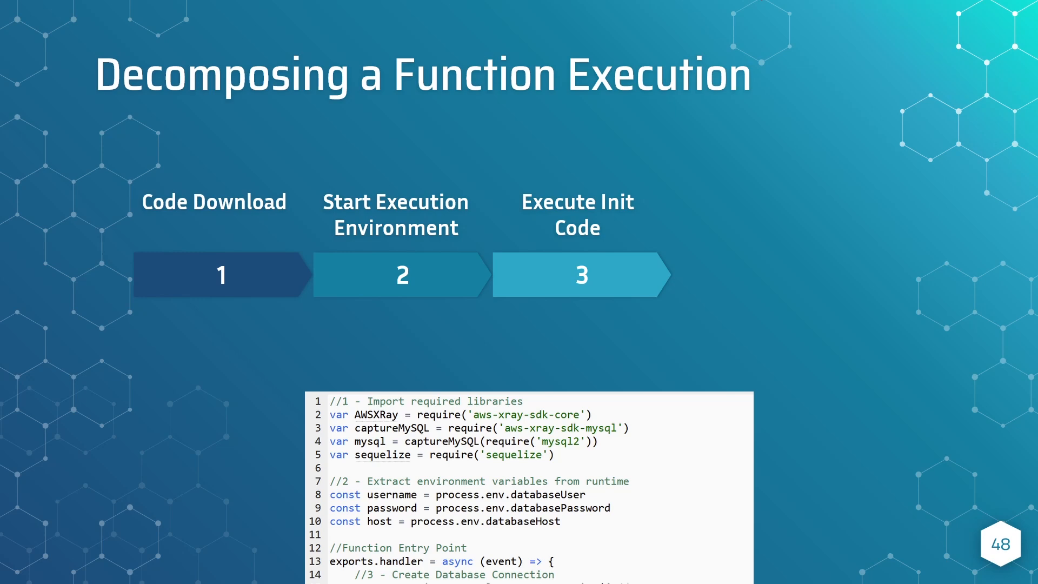
pyautogui.moveTo(566, 462)
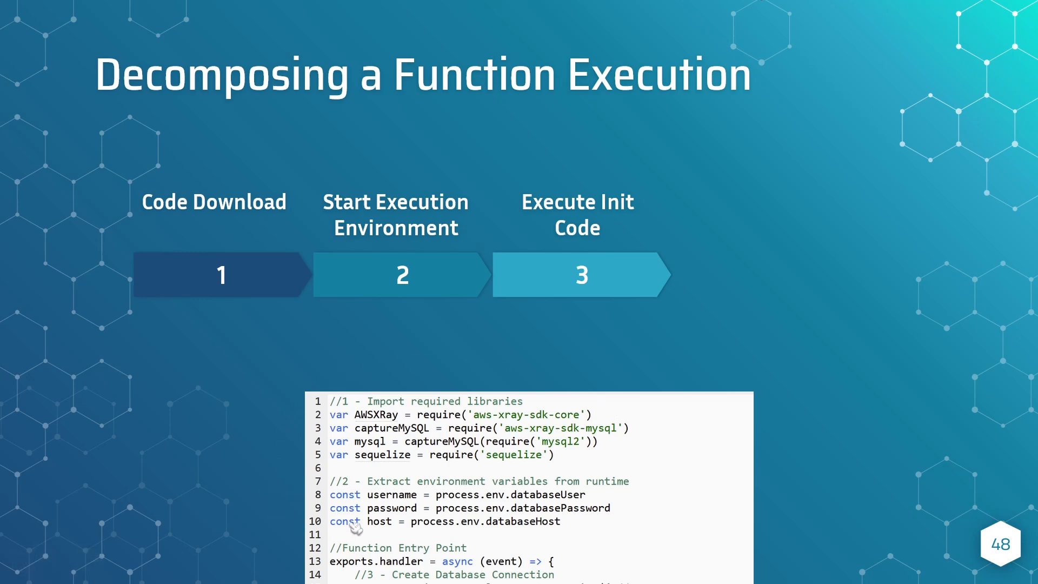
pyautogui.moveTo(581, 543)
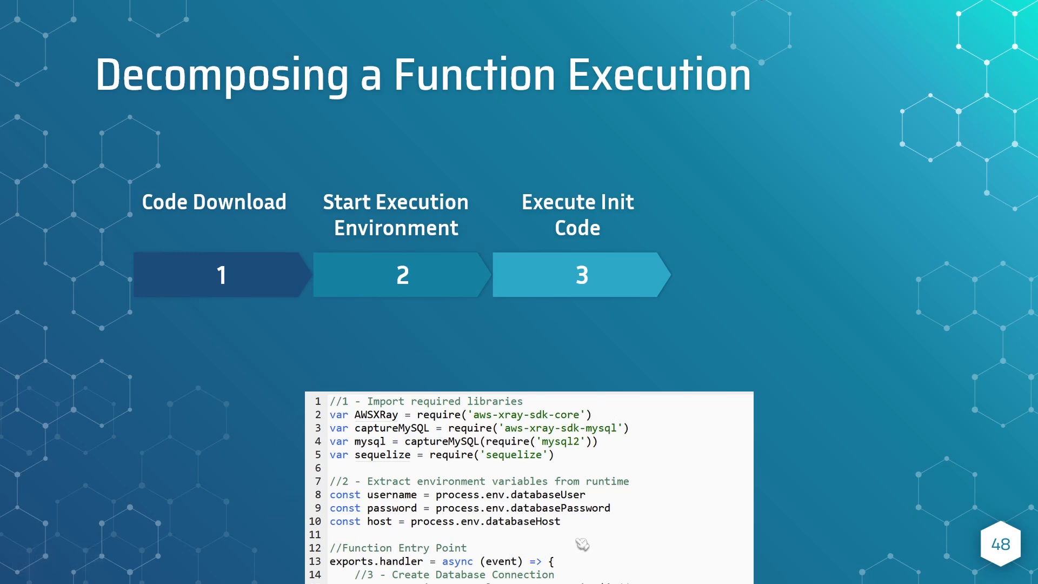
pyautogui.moveTo(408, 536)
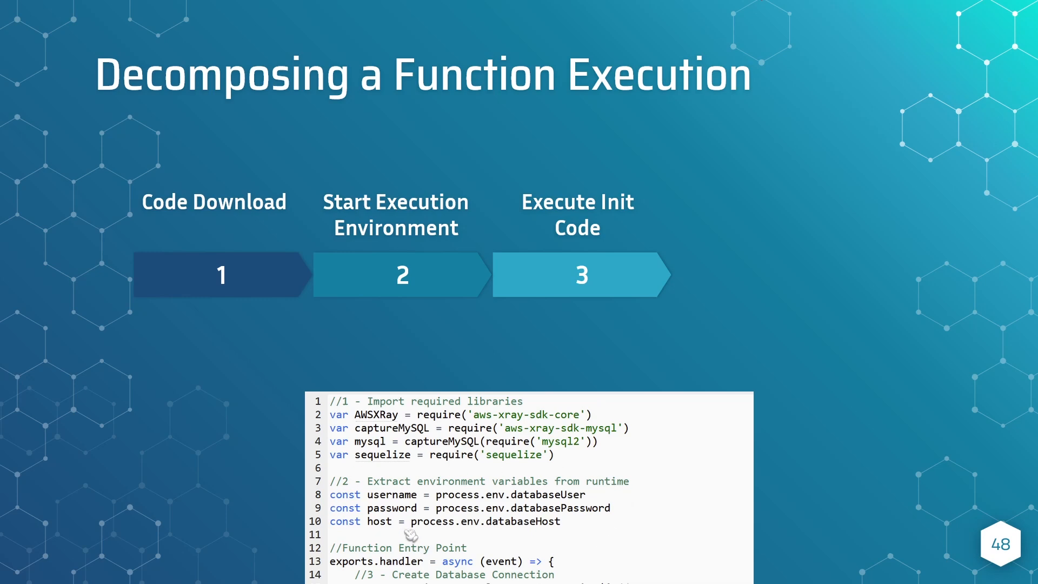
pyautogui.moveTo(560, 542)
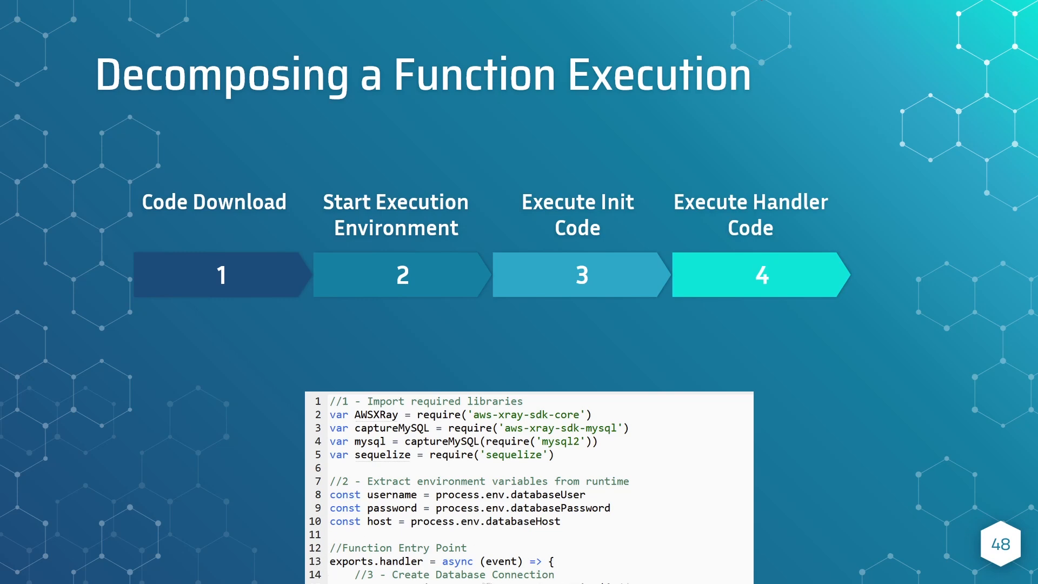
pyautogui.moveTo(583, 565)
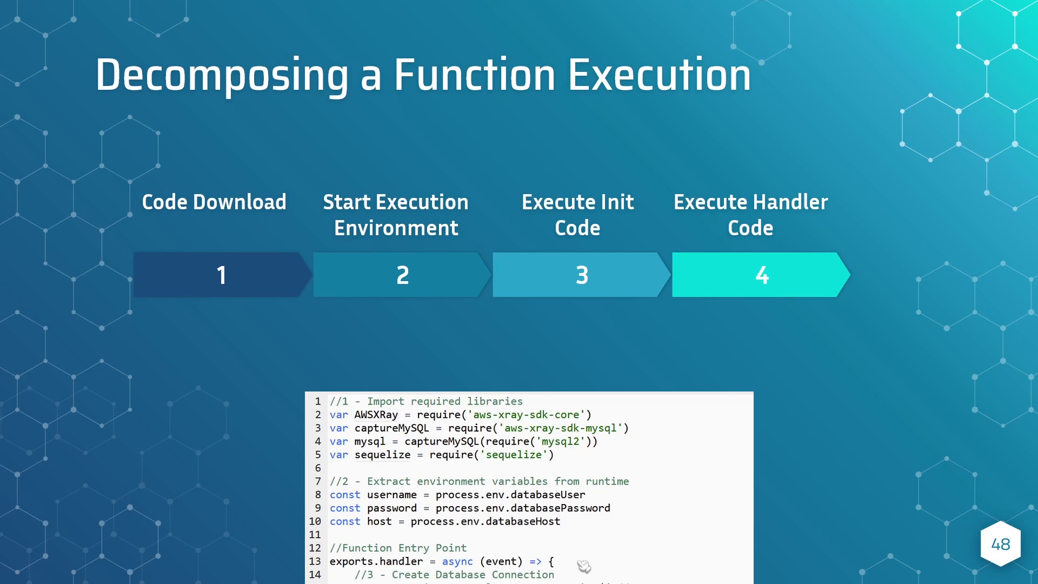
pyautogui.moveTo(583, 565)
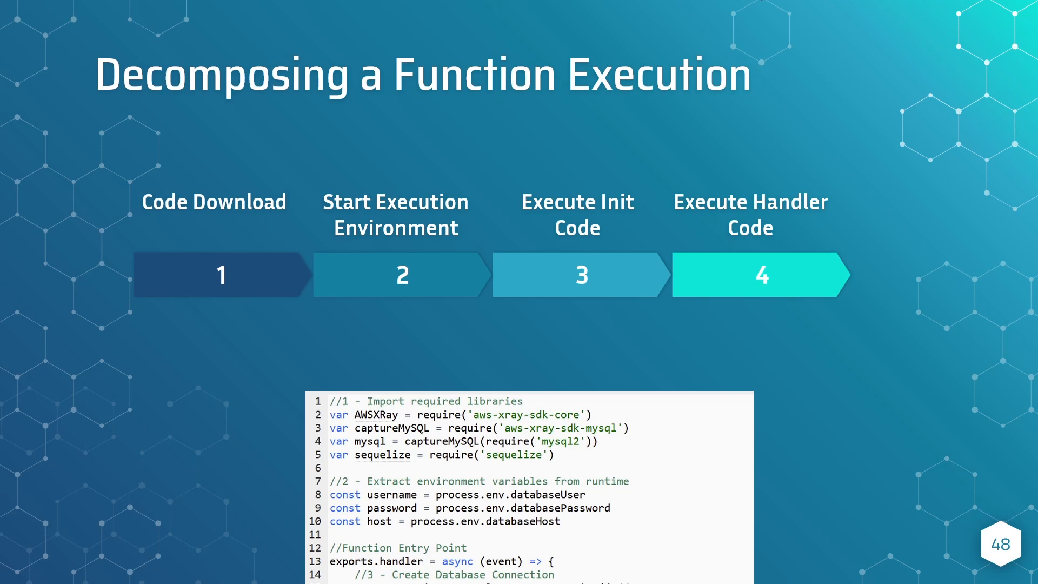
pyautogui.moveTo(583, 566)
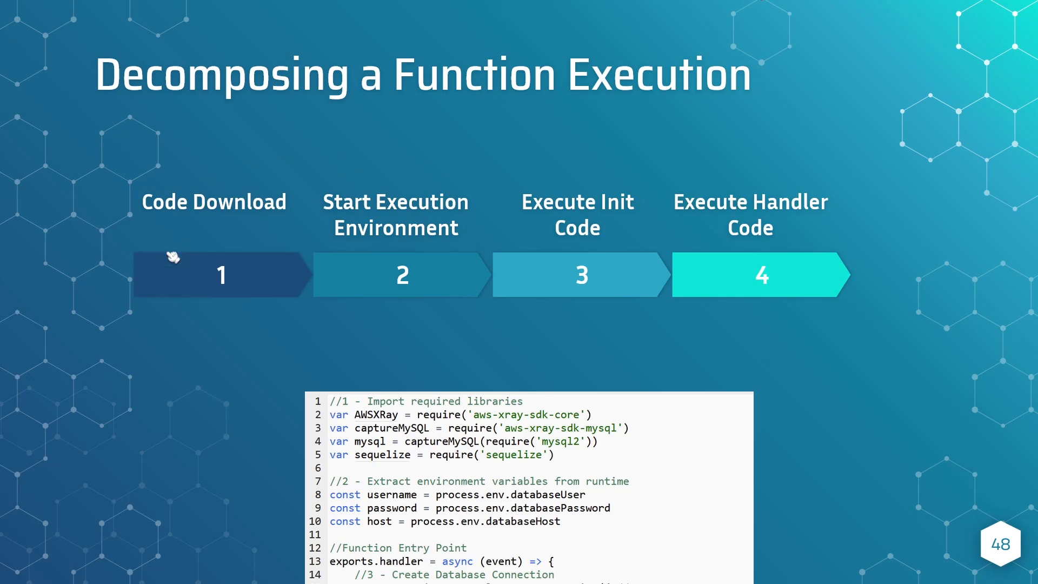
pyautogui.moveTo(320, 163)
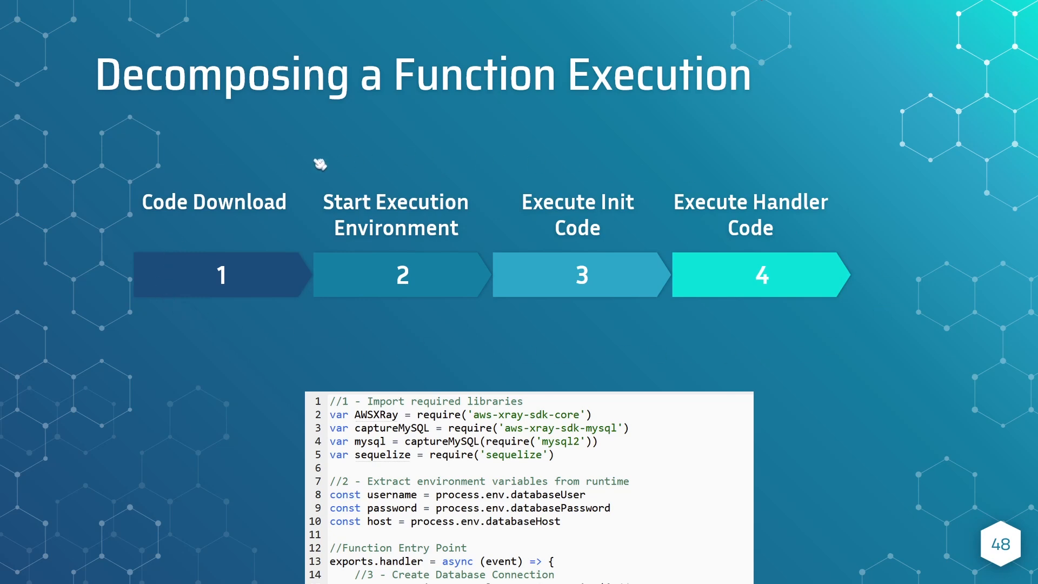
pyautogui.moveTo(421, 373)
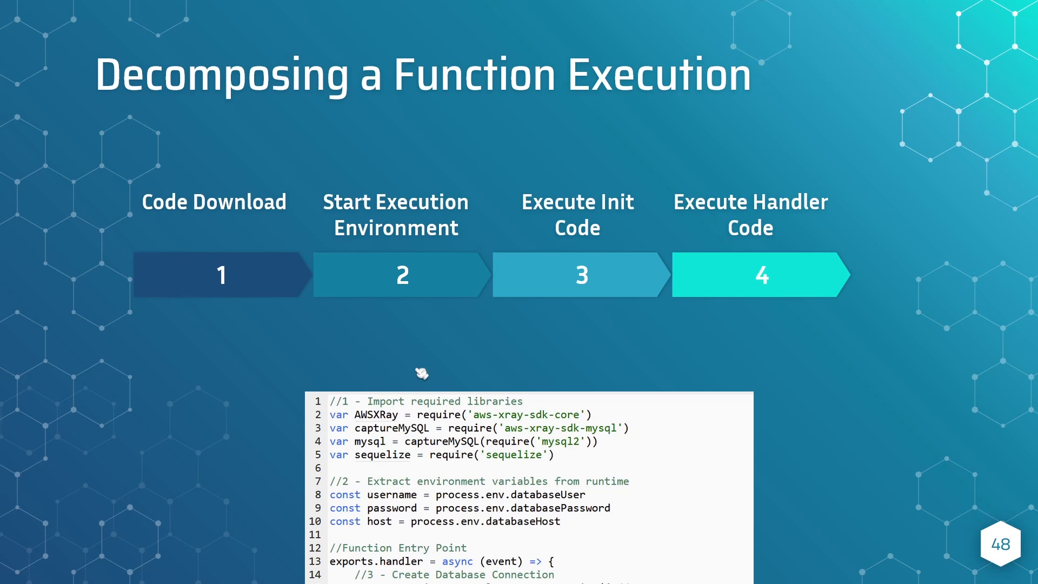
pyautogui.moveTo(418, 373)
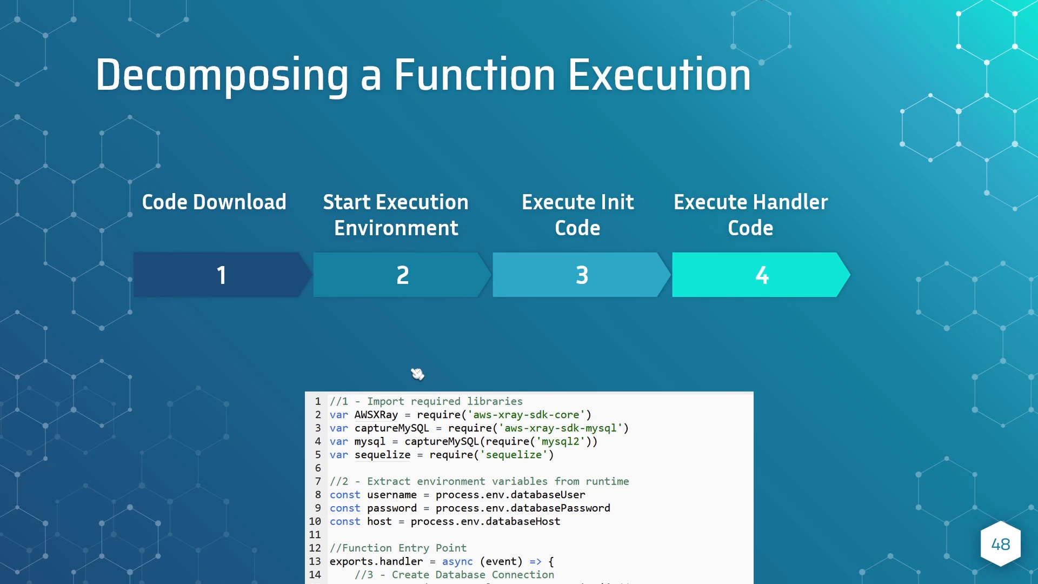
pyautogui.moveTo(383, 326)
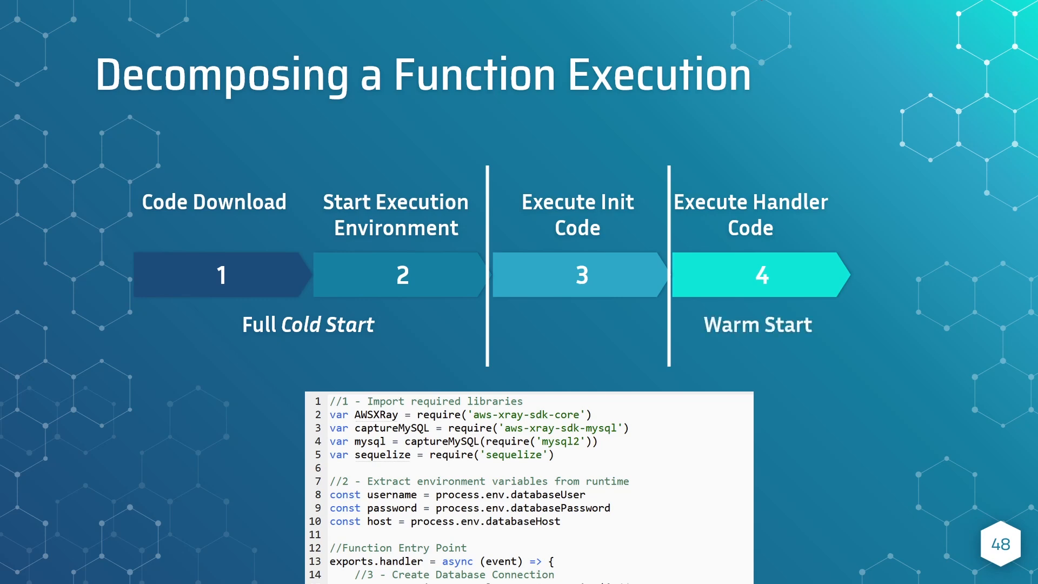
pyautogui.moveTo(356, 317)
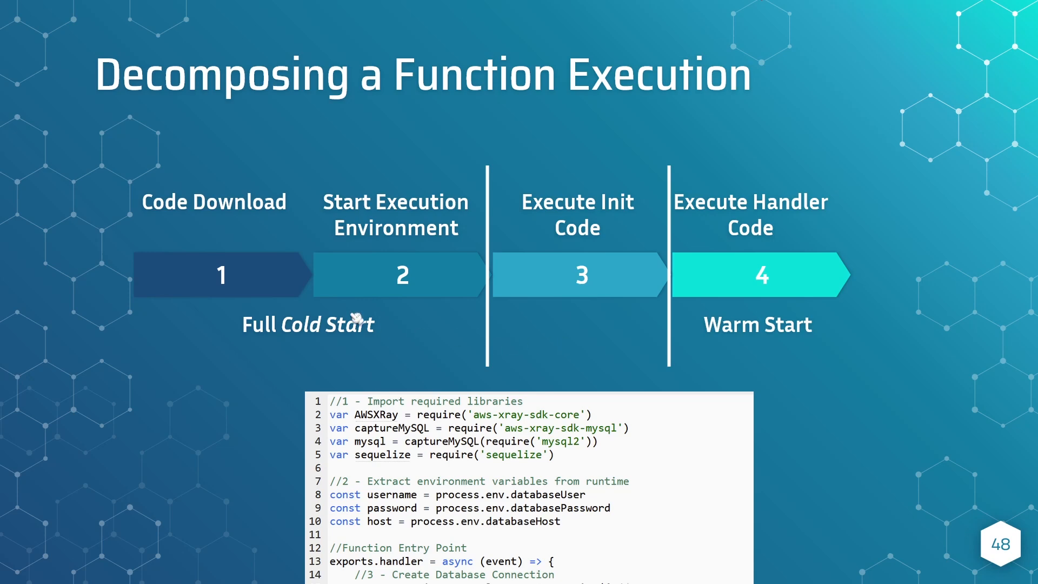
pyautogui.moveTo(356, 193)
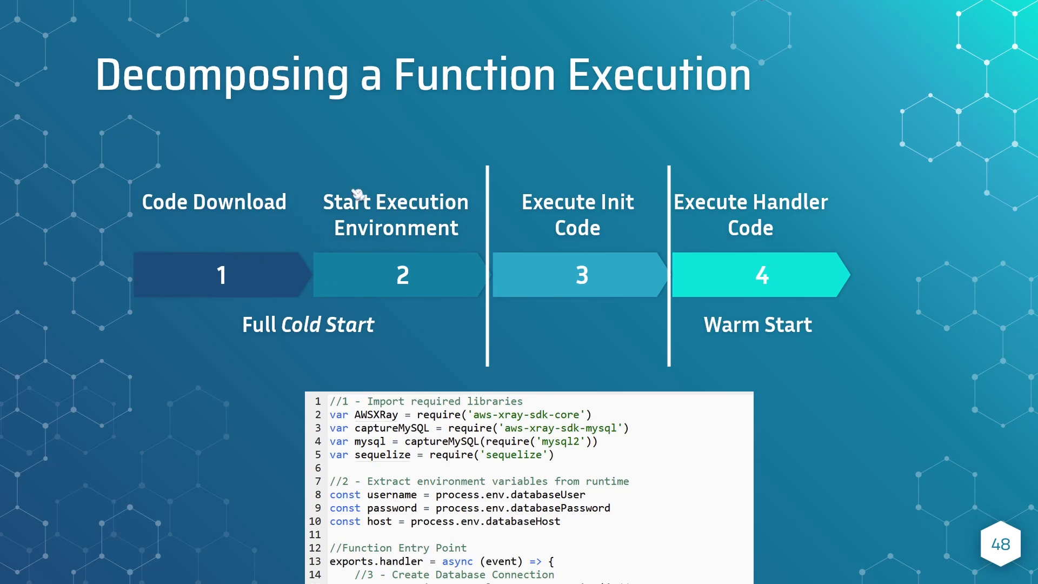
pyautogui.moveTo(543, 211)
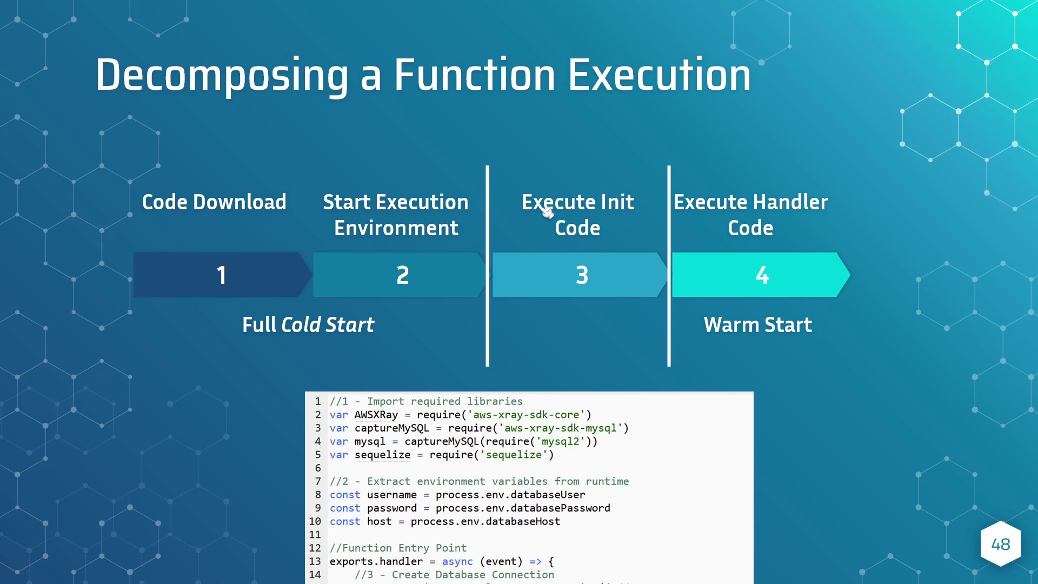
pyautogui.moveTo(762, 295)
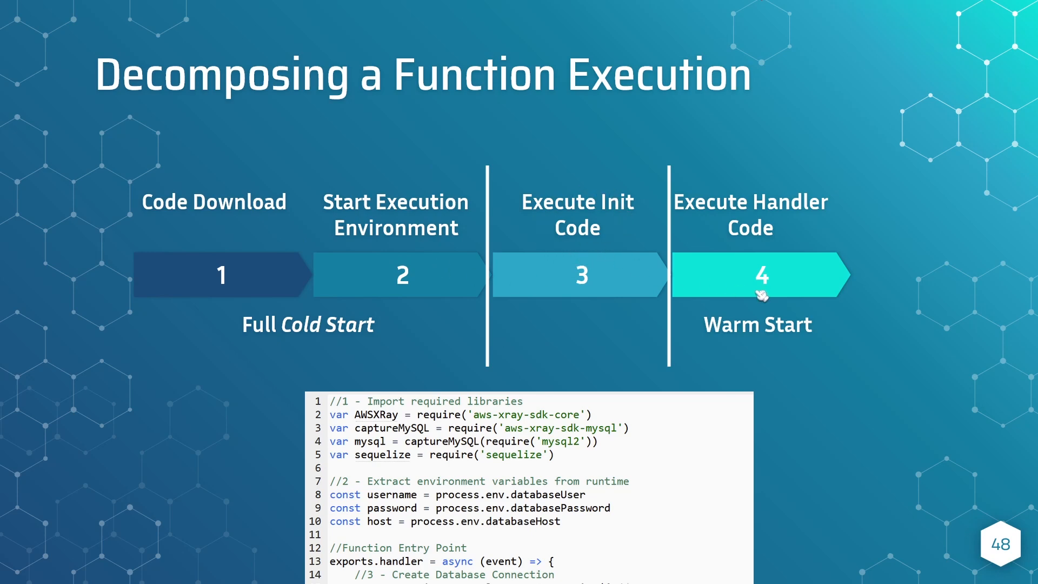
pyautogui.moveTo(854, 216)
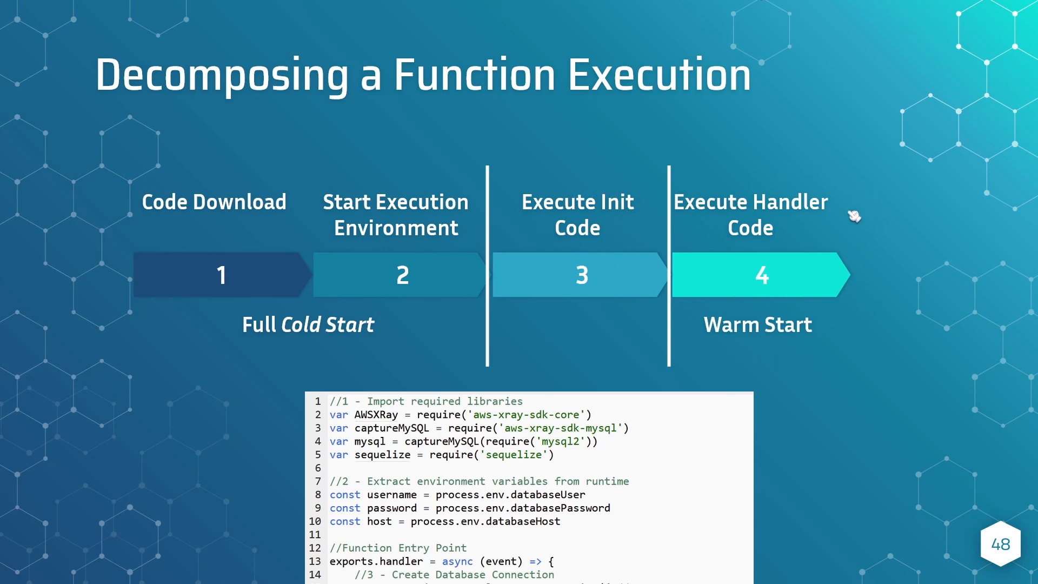
pyautogui.moveTo(758, 361)
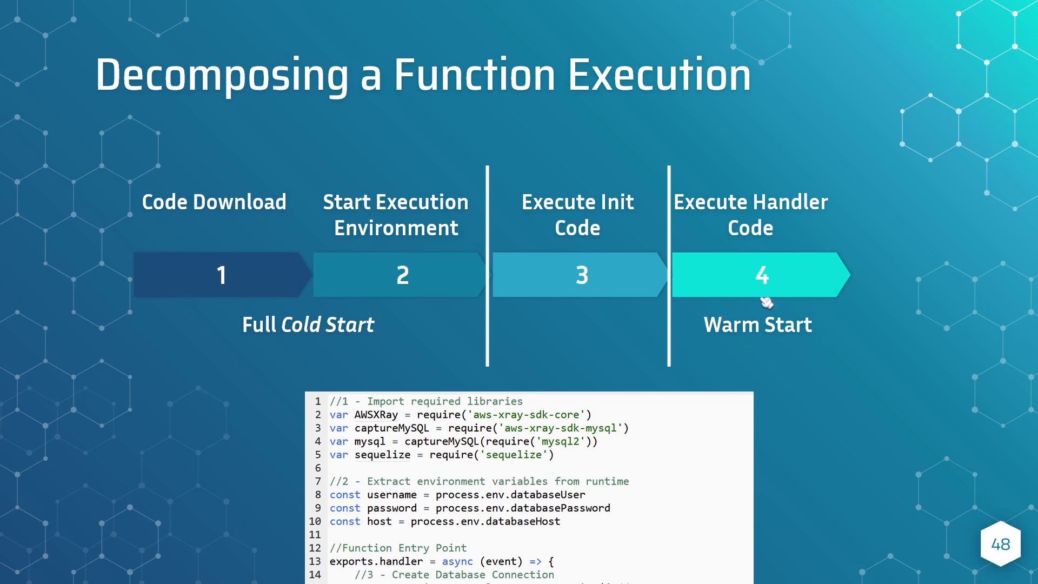
pyautogui.moveTo(763, 356)
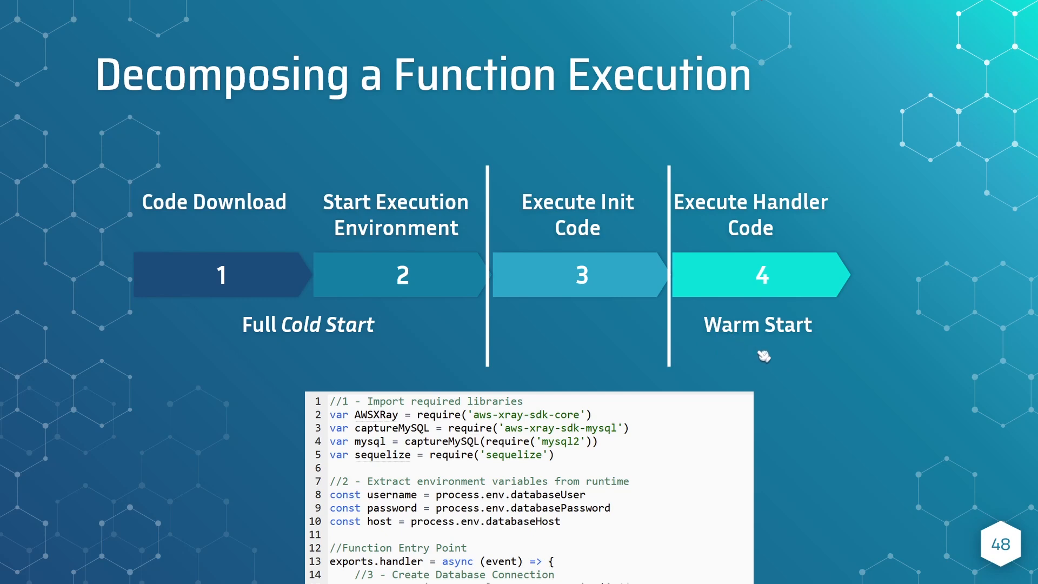
pyautogui.moveTo(762, 355)
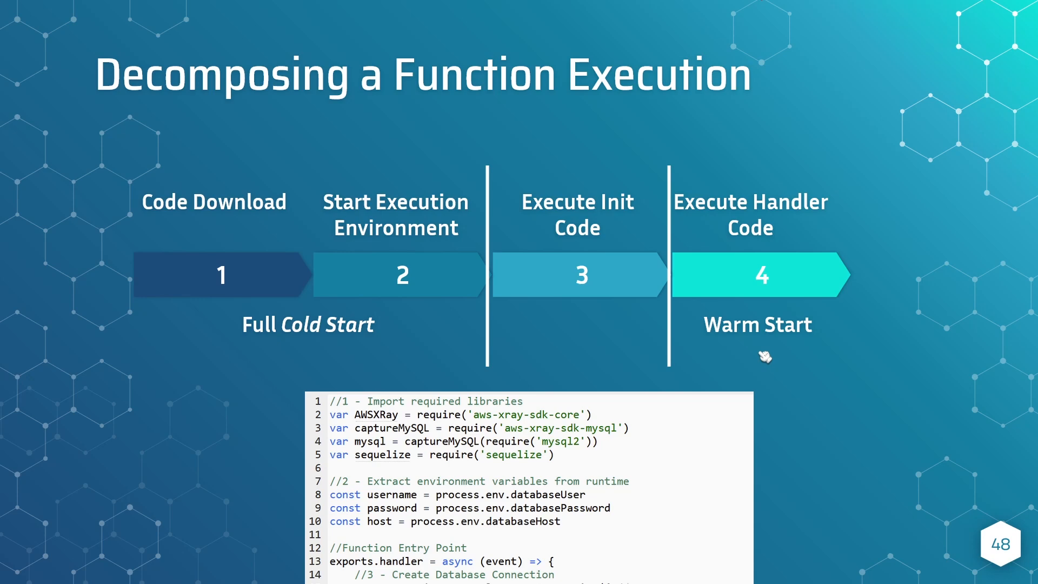
pyautogui.moveTo(765, 357)
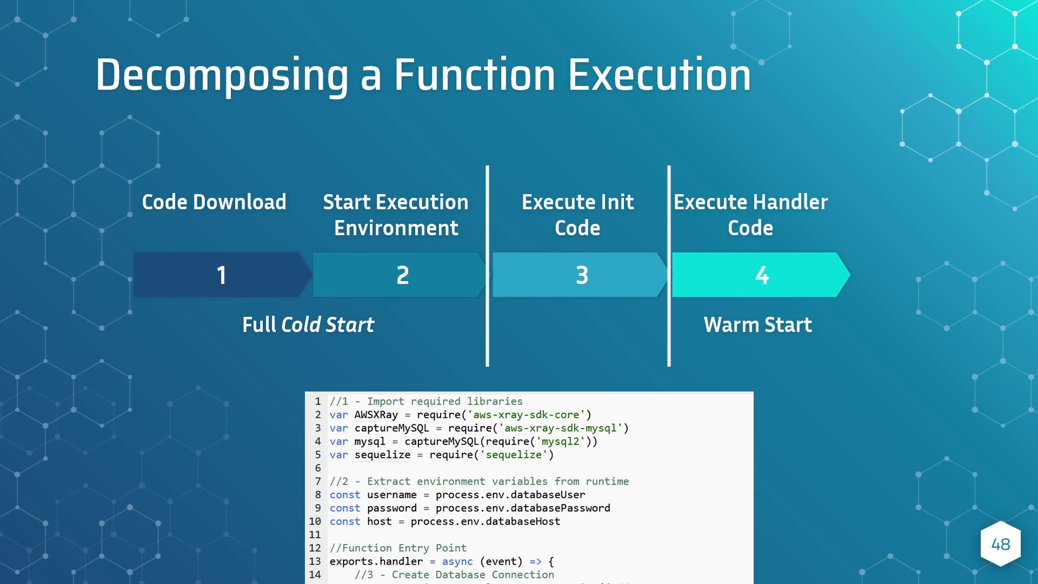
pyautogui.moveTo(700, 334)
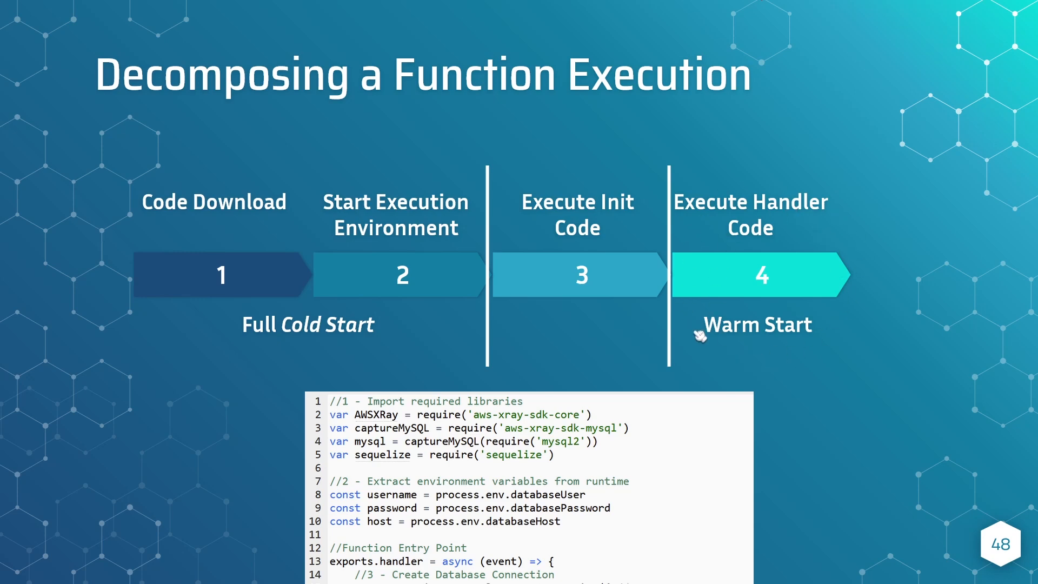
pyautogui.moveTo(829, 352)
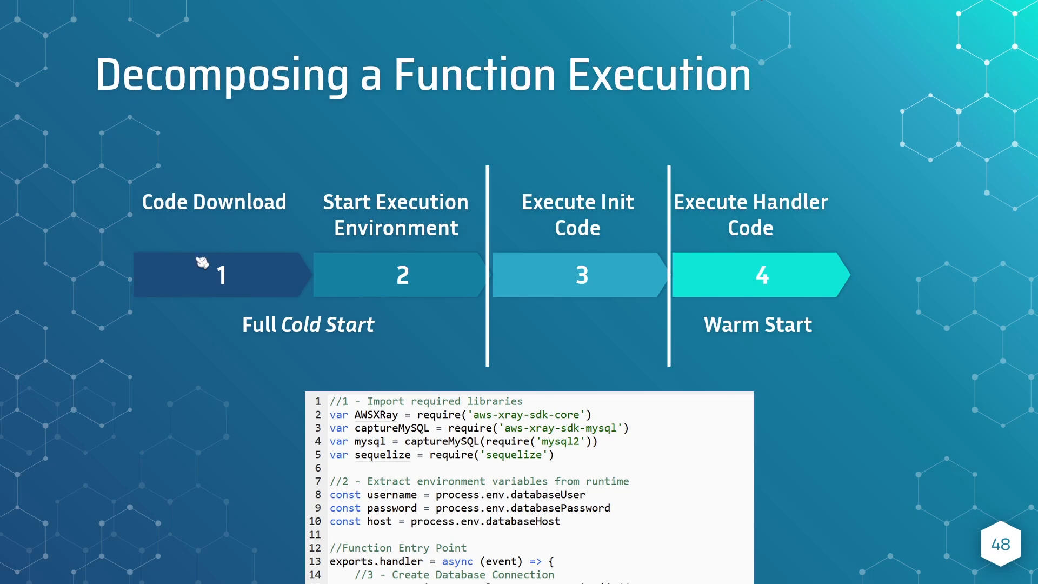
pyautogui.moveTo(747, 369)
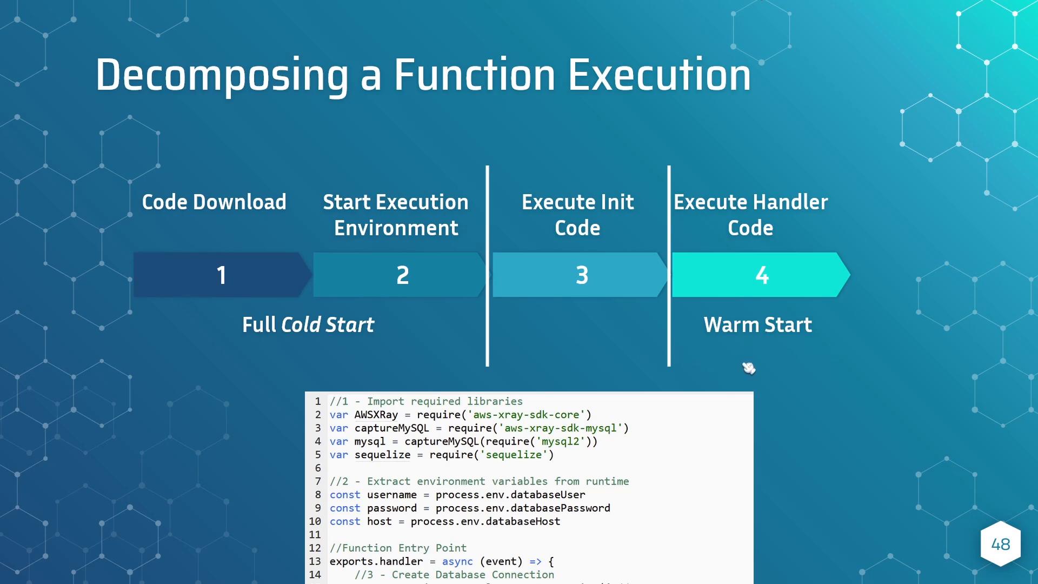
pyautogui.moveTo(751, 369)
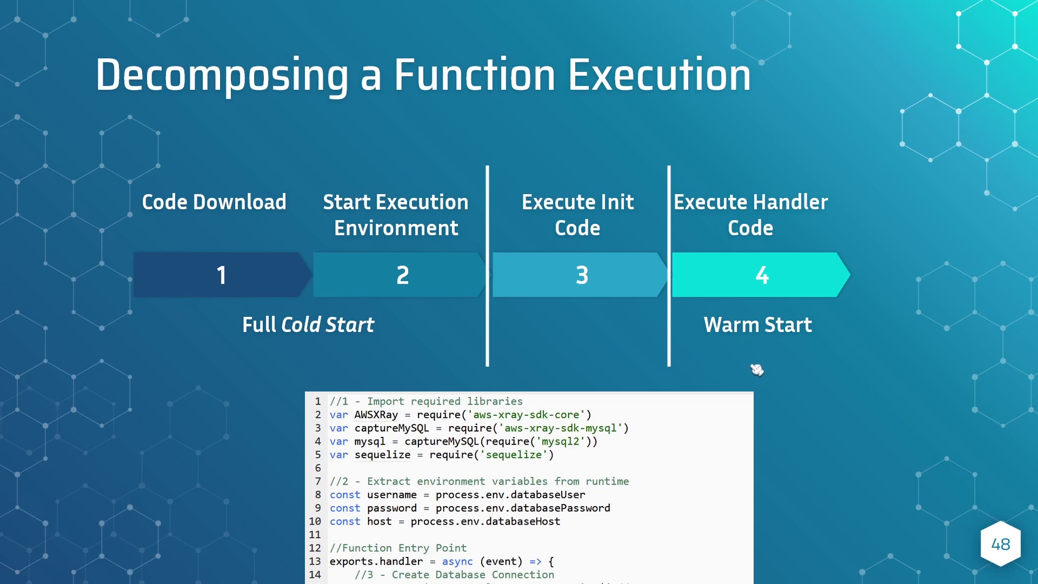
pyautogui.moveTo(743, 358)
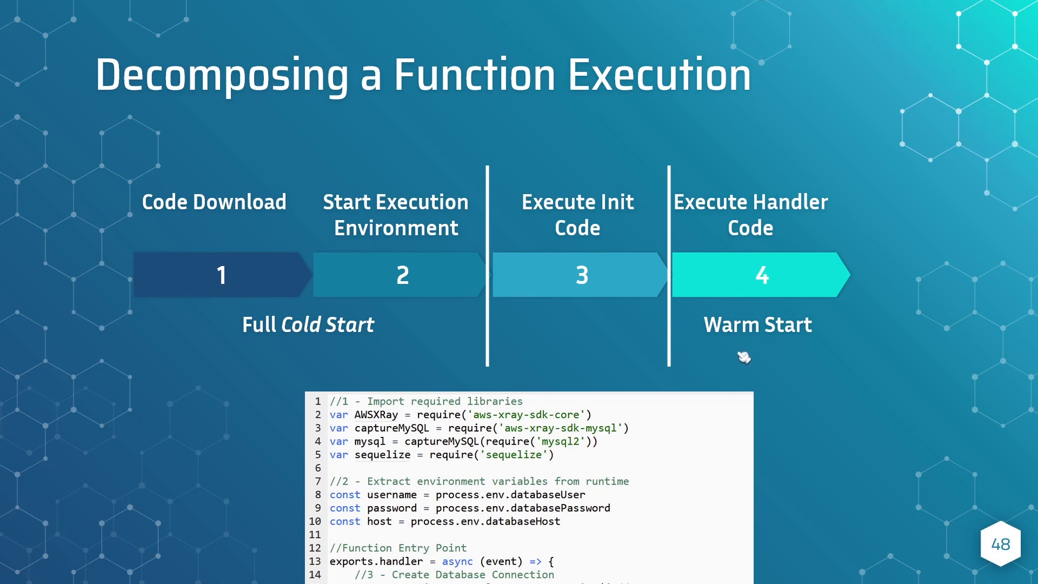
pyautogui.moveTo(565, 291)
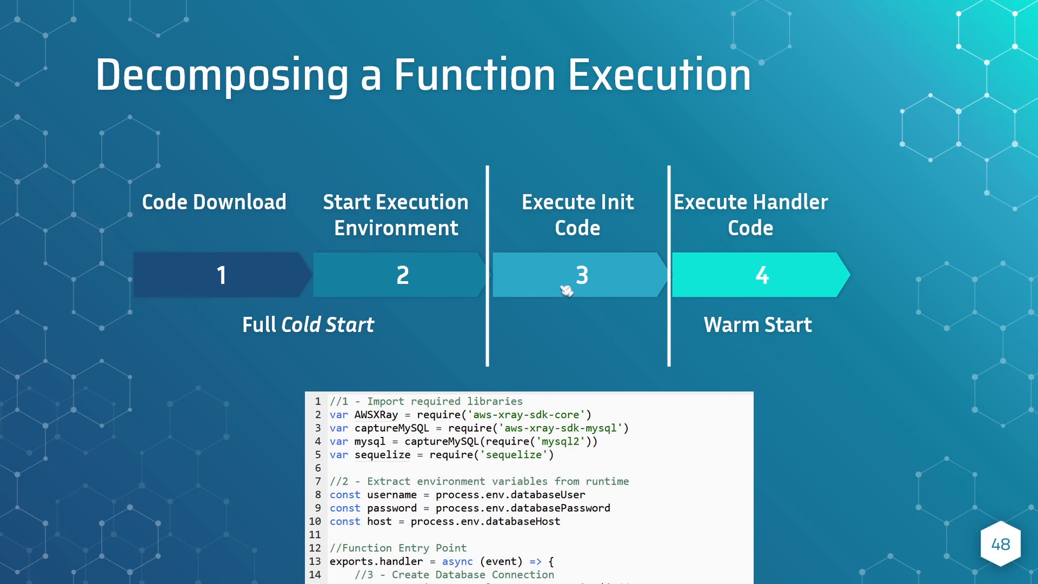
pyautogui.moveTo(623, 373)
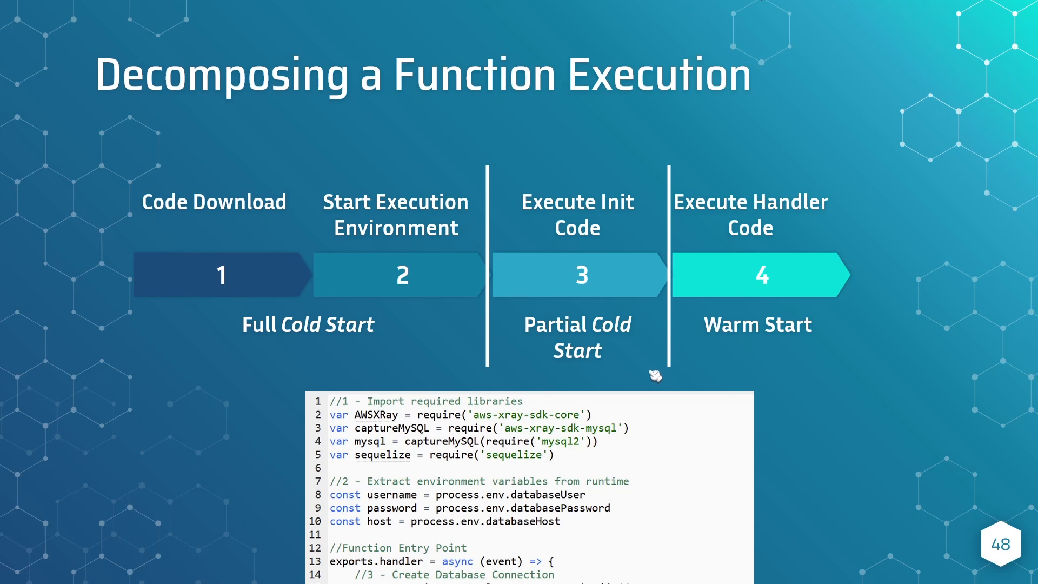
pyautogui.moveTo(638, 417)
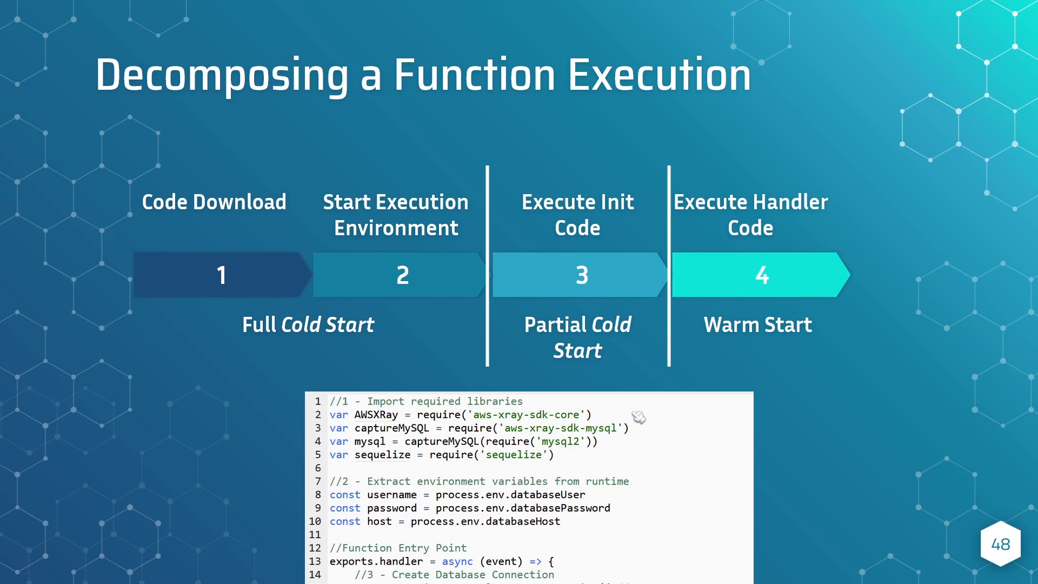
pyautogui.moveTo(626, 363)
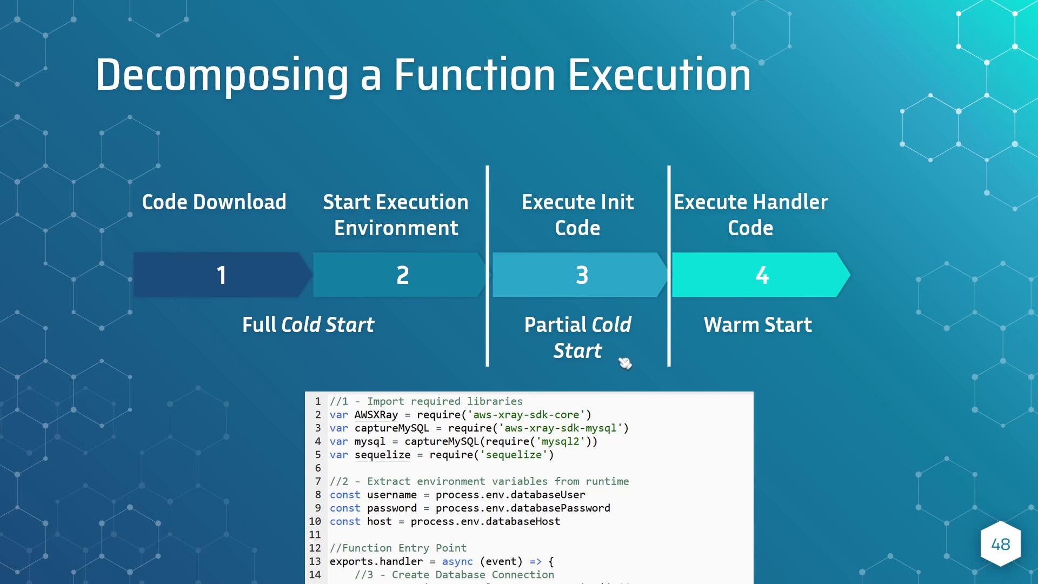
pyautogui.moveTo(363, 354)
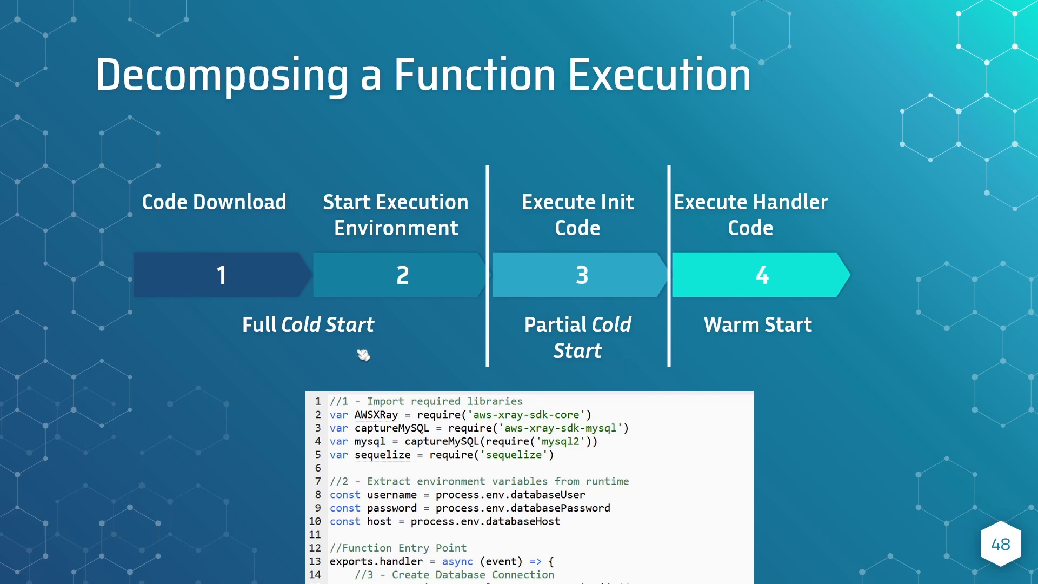
pyautogui.moveTo(219, 302)
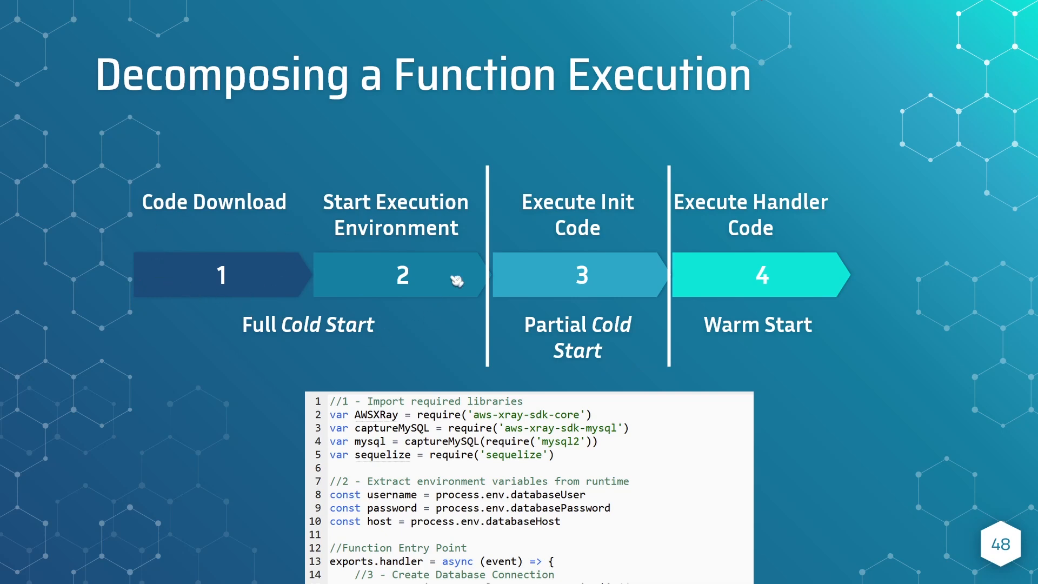
pyautogui.moveTo(421, 311)
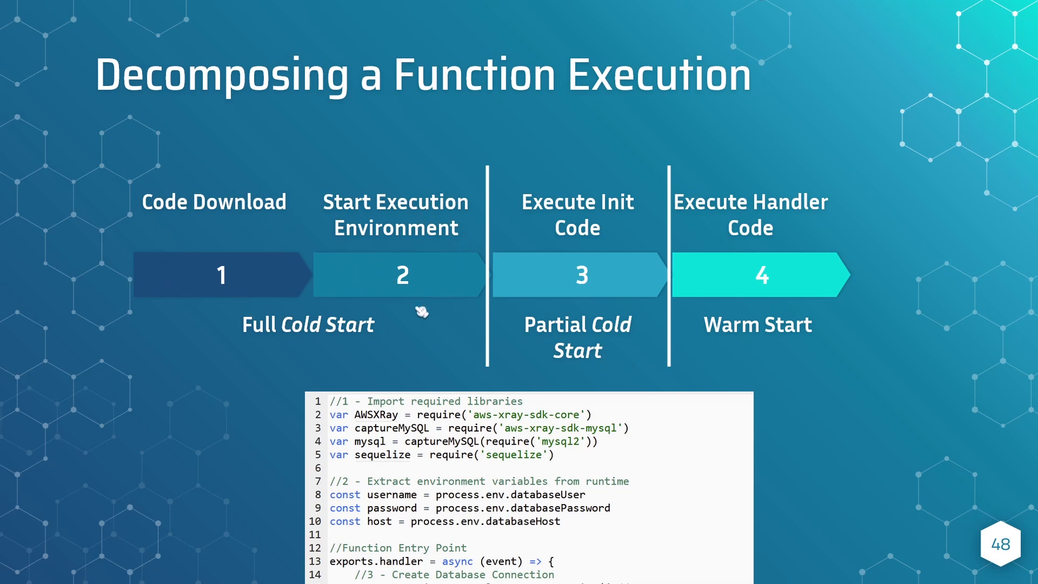
pyautogui.moveTo(422, 338)
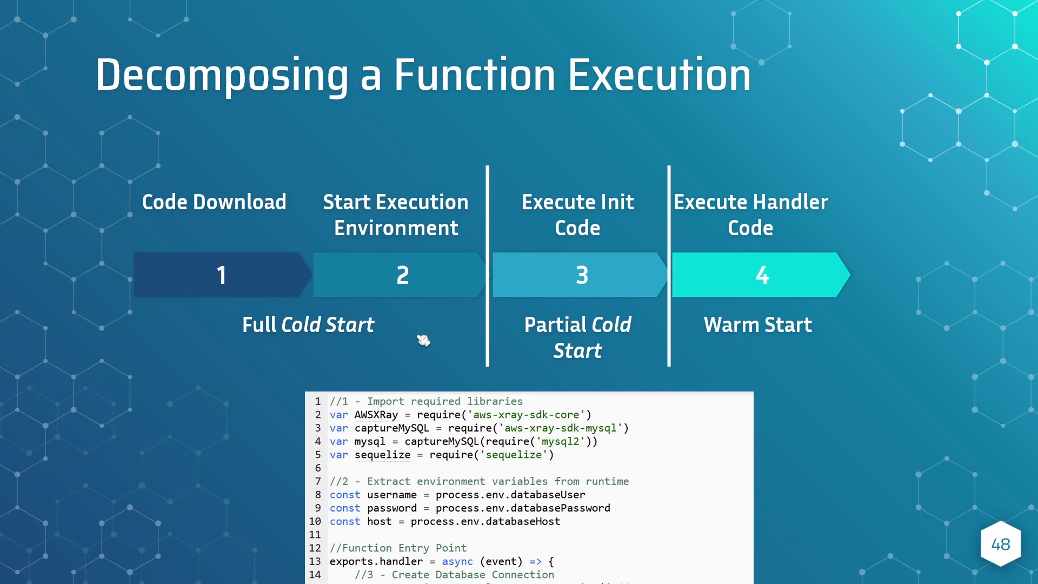
pyautogui.moveTo(524, 350)
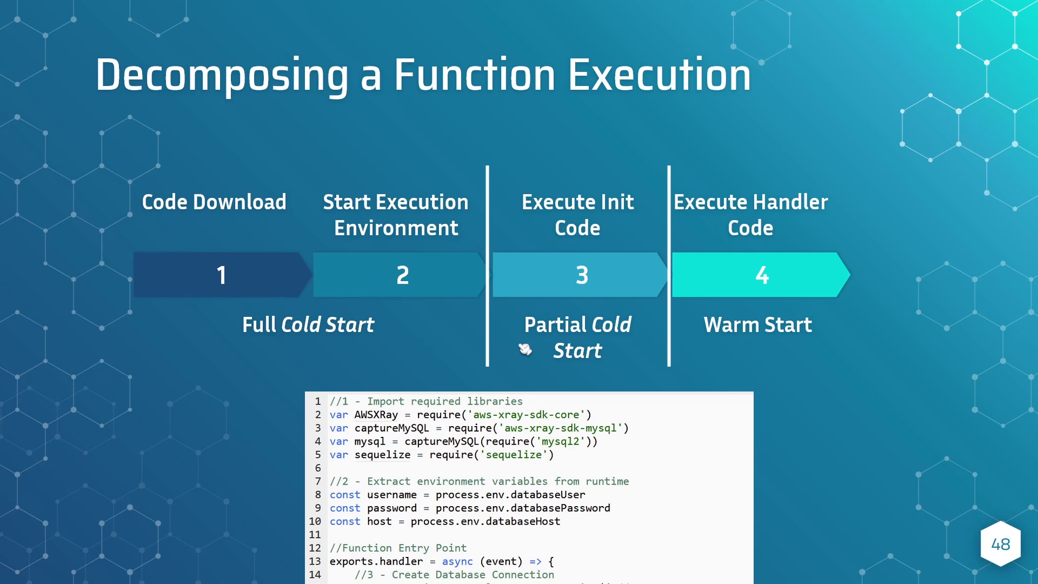
pyautogui.moveTo(602, 243)
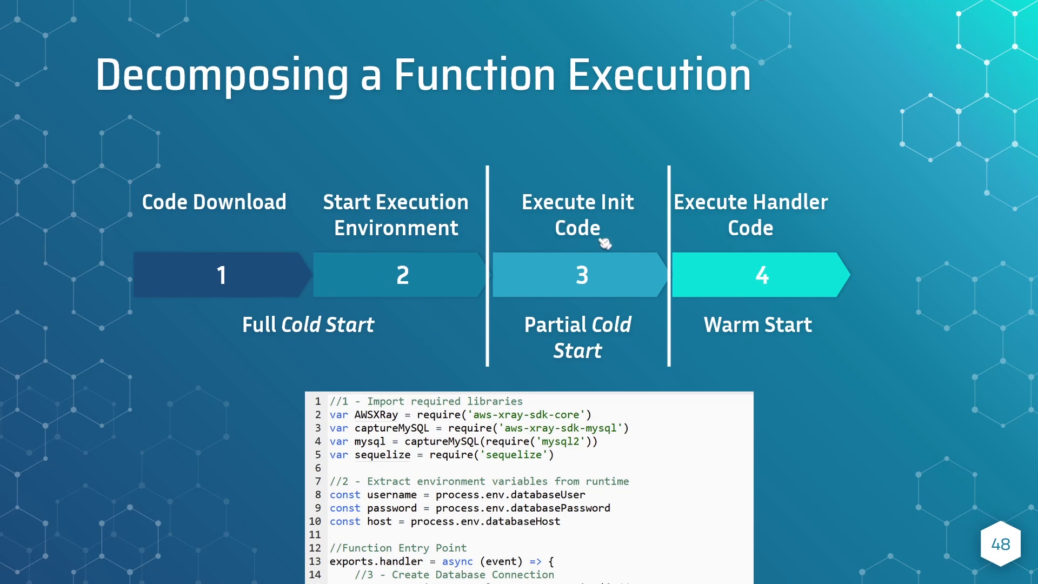
pyautogui.moveTo(642, 252)
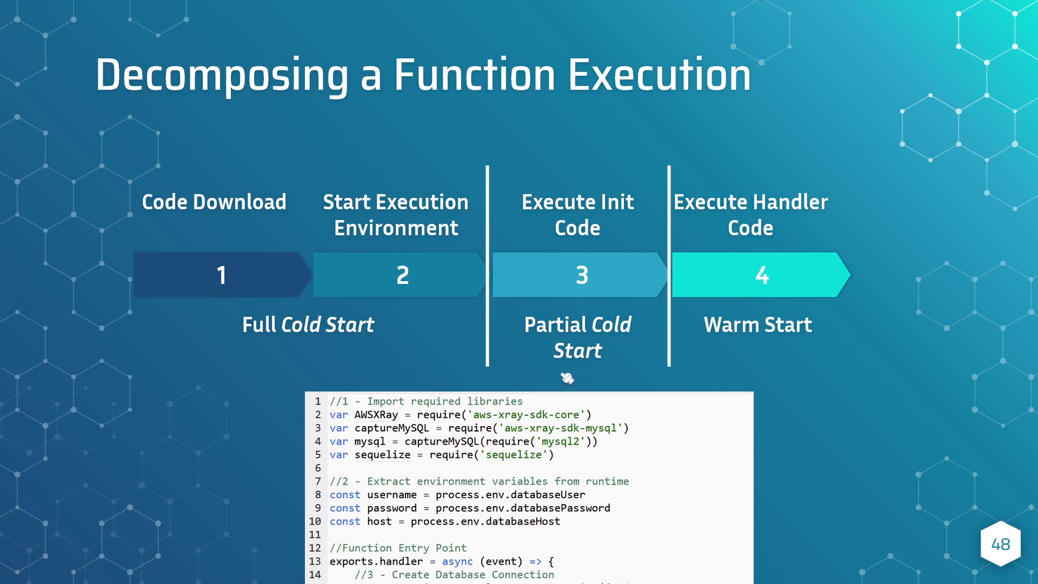
pyautogui.moveTo(326, 365)
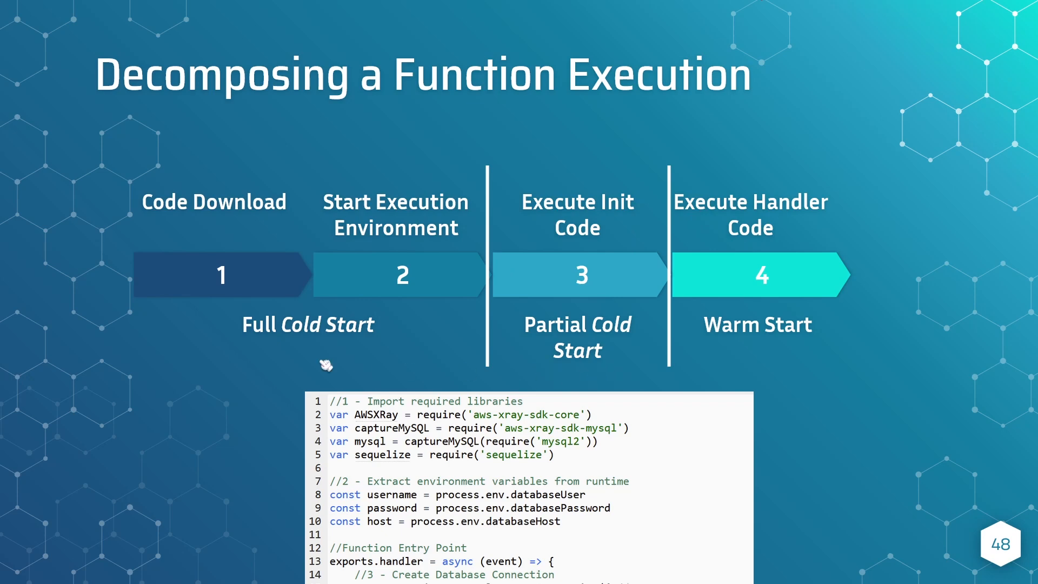
pyautogui.moveTo(582, 375)
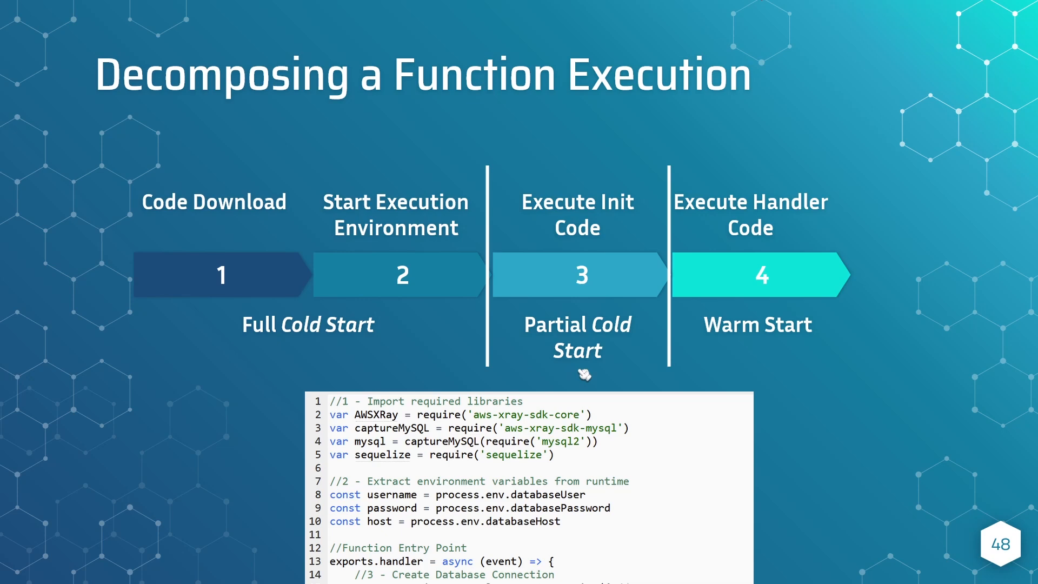
pyautogui.moveTo(574, 440)
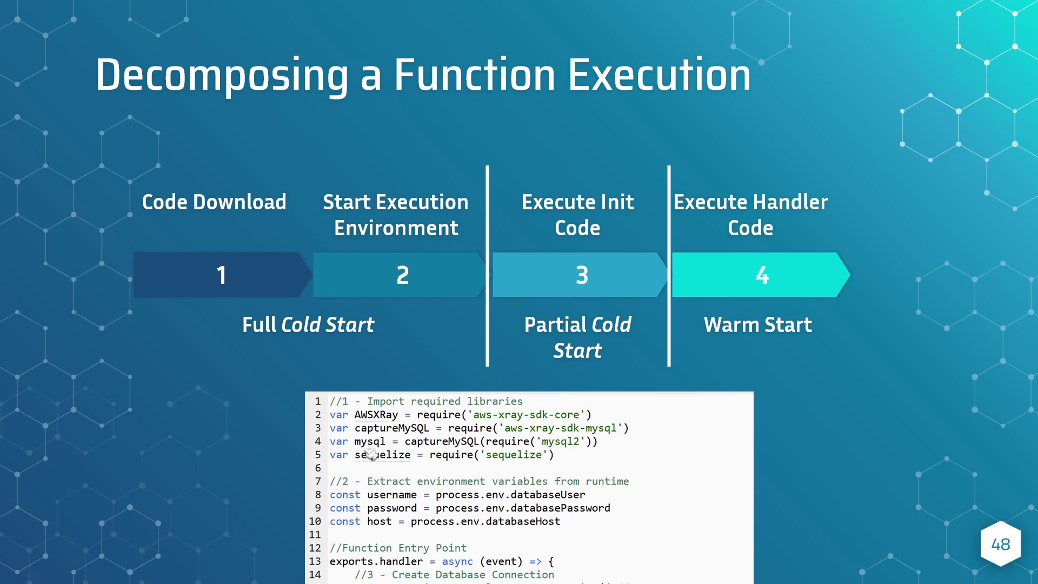
pyautogui.moveTo(570, 386)
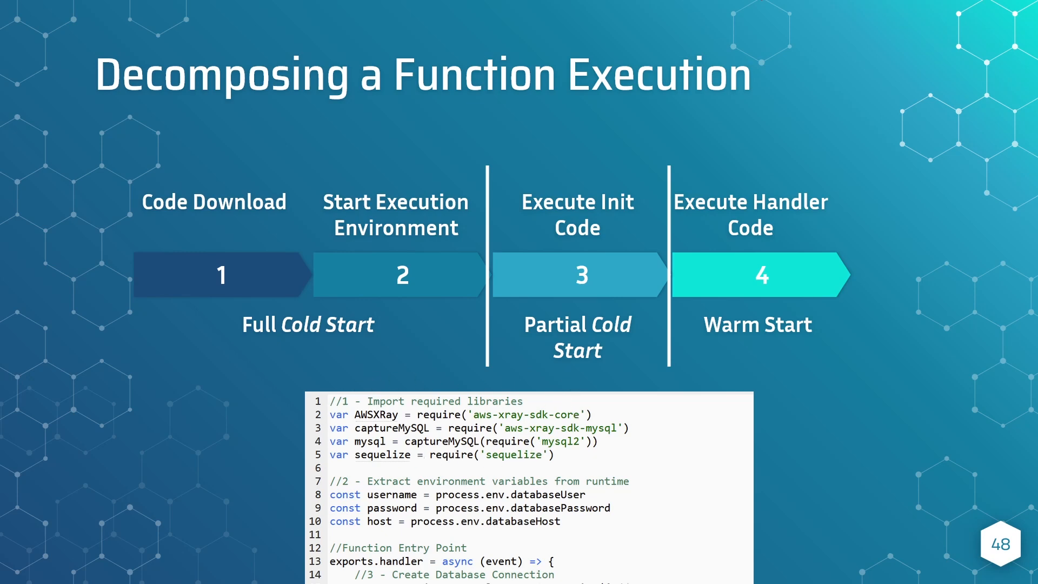
# - Advance through slide 49's cold-start scaling warning to reach slide 50
pyautogui.press('right')
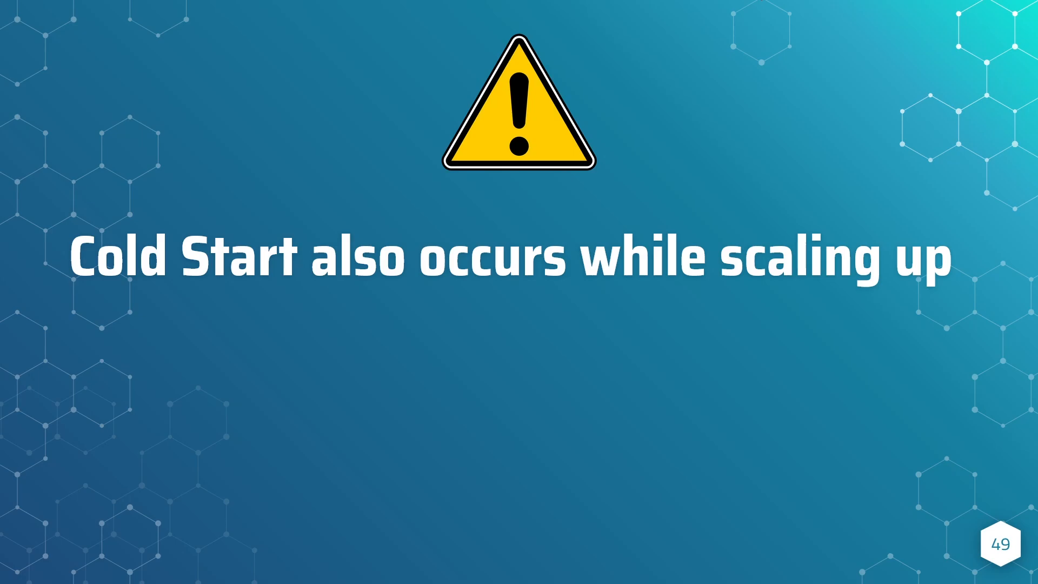
pyautogui.press('right')
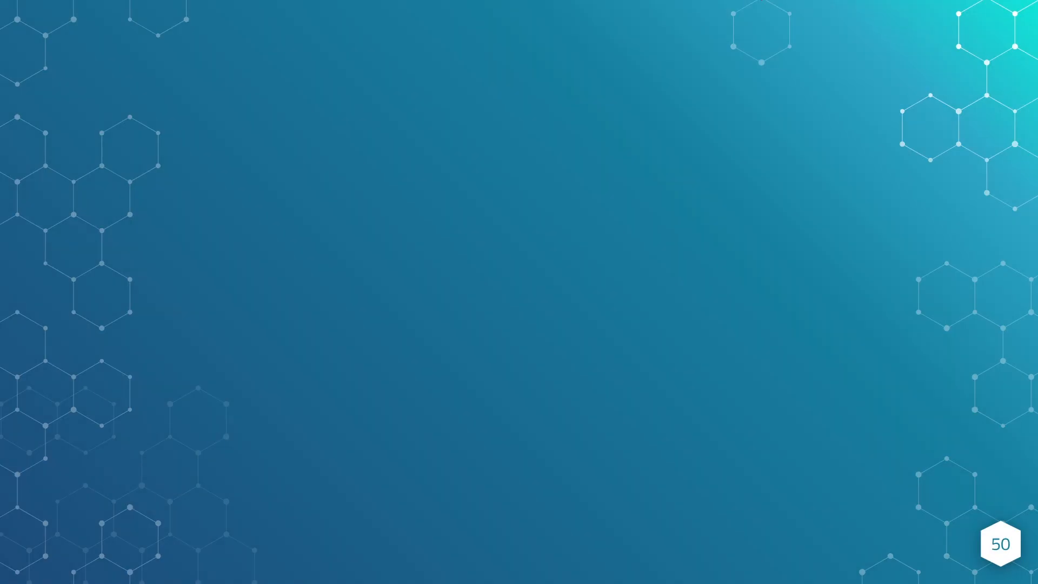